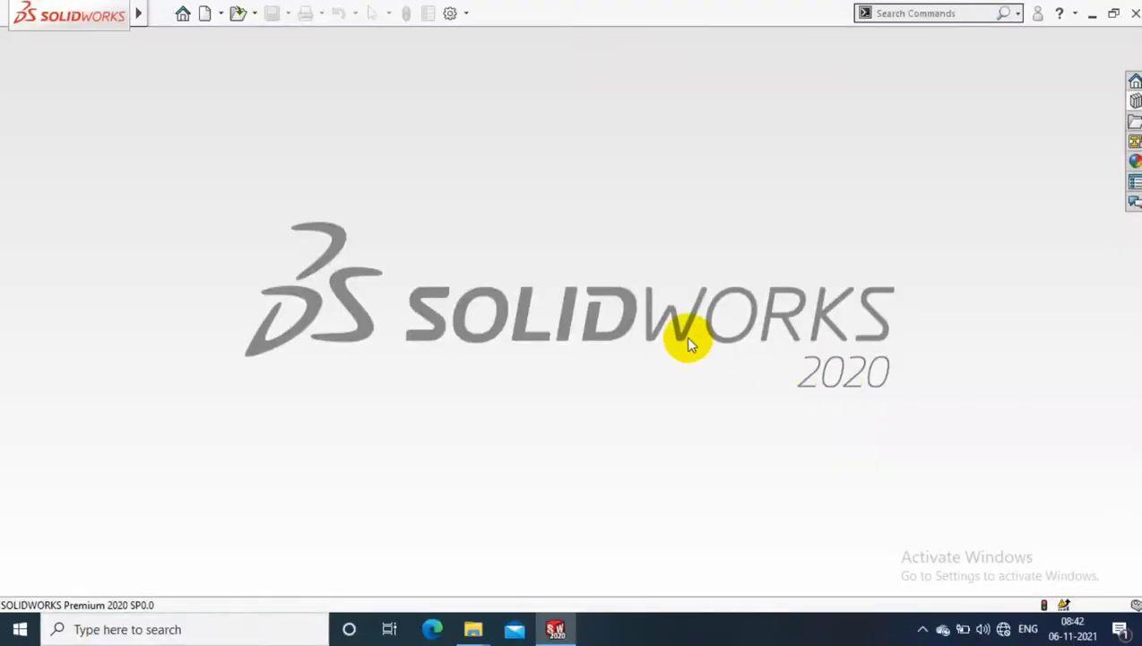
Step: Start a new Drawing document from the New dialog
click(205, 13)
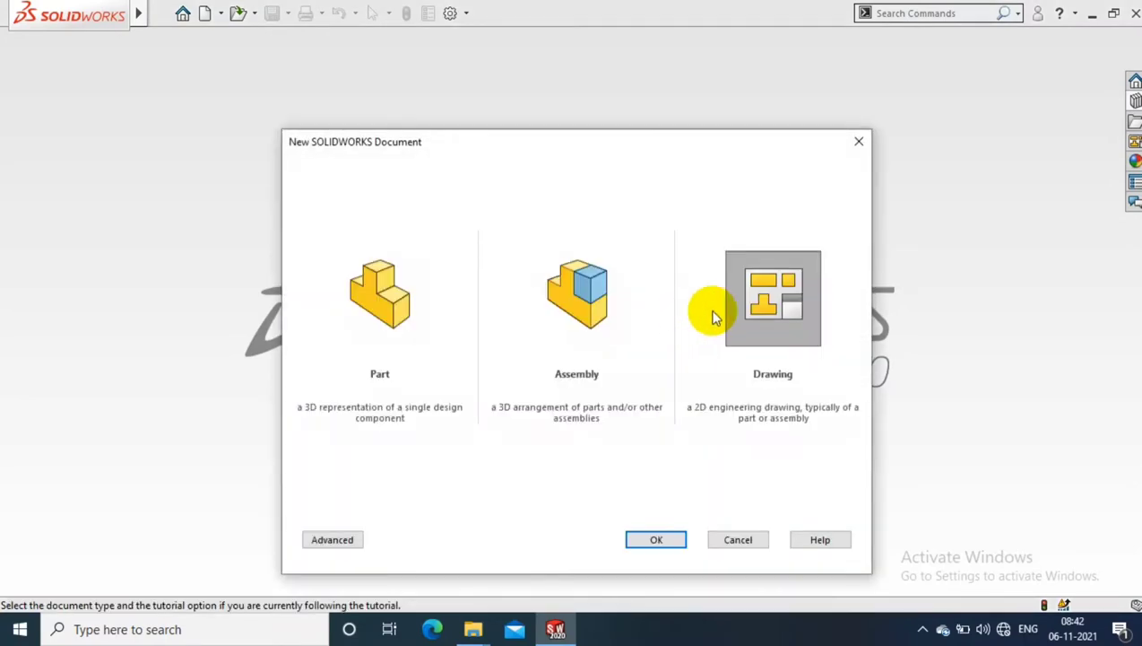
click(656, 538)
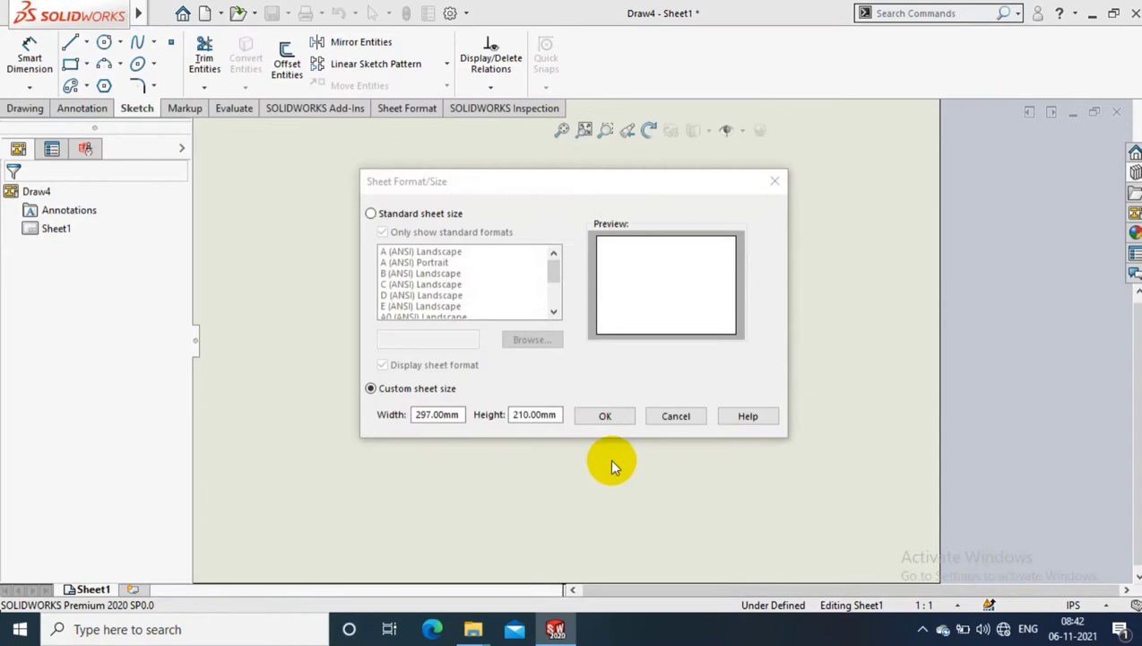
mouse_move(384, 378)
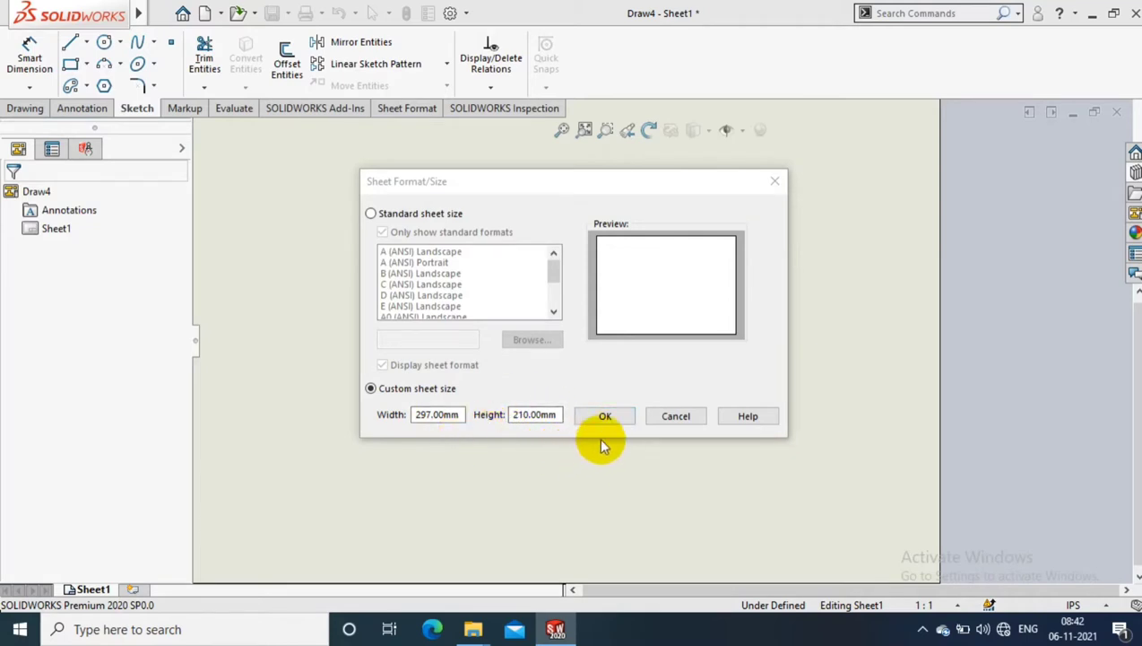
Step: Confirm the custom 297 × 210 mm sheet and switch the unit system to MMGS
click(604, 416)
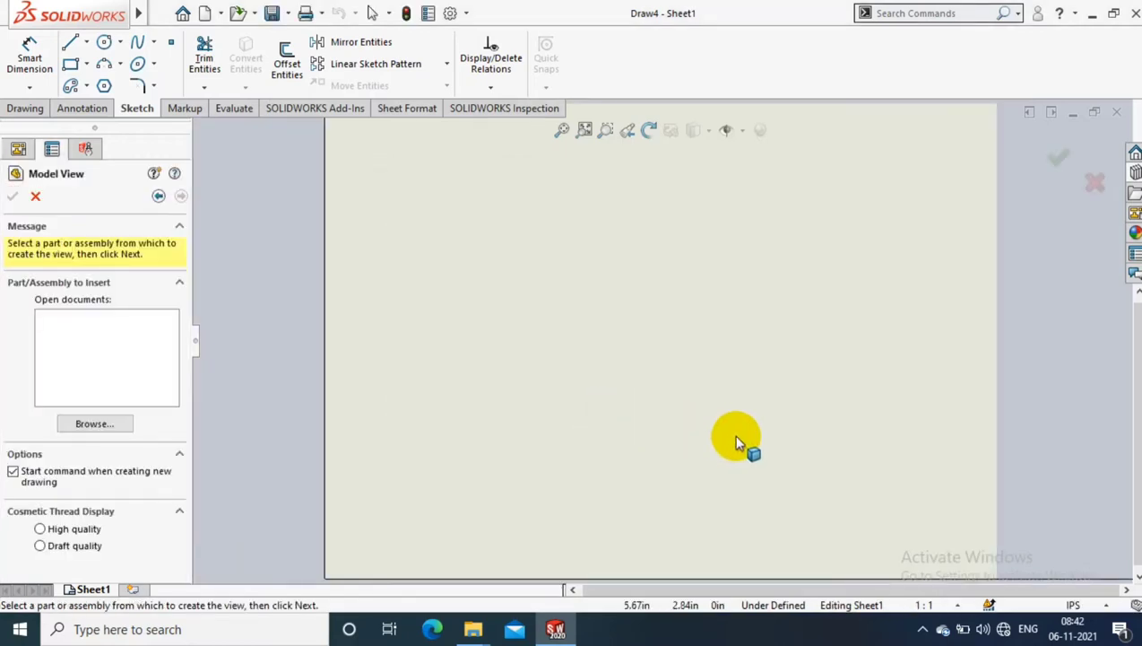
click(1073, 604)
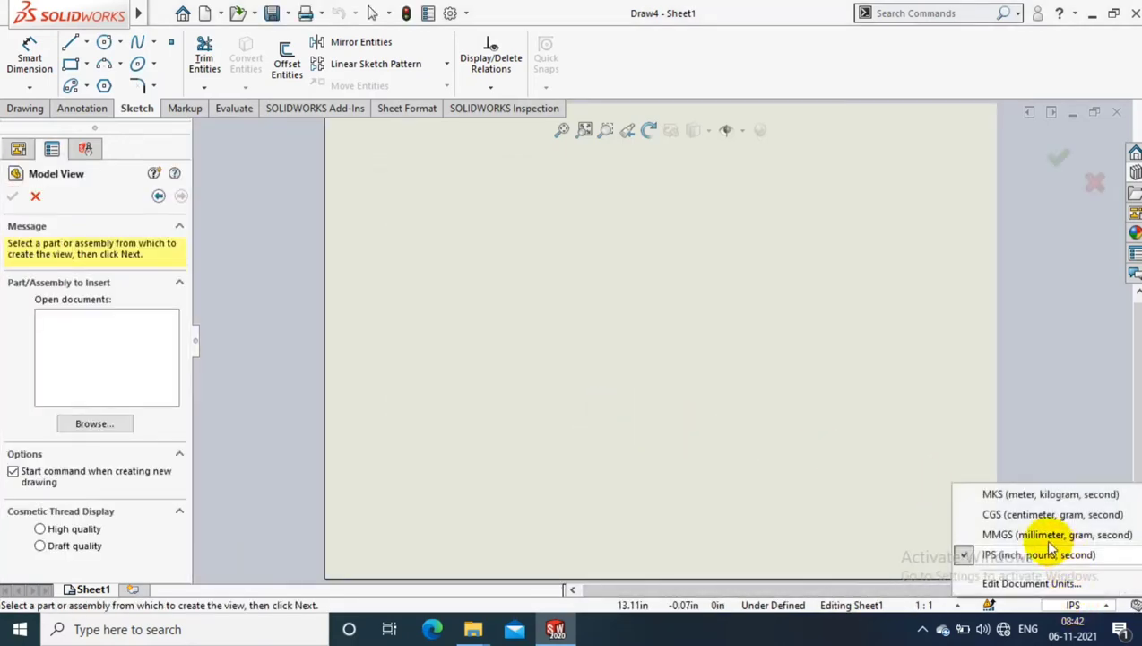
click(1058, 534)
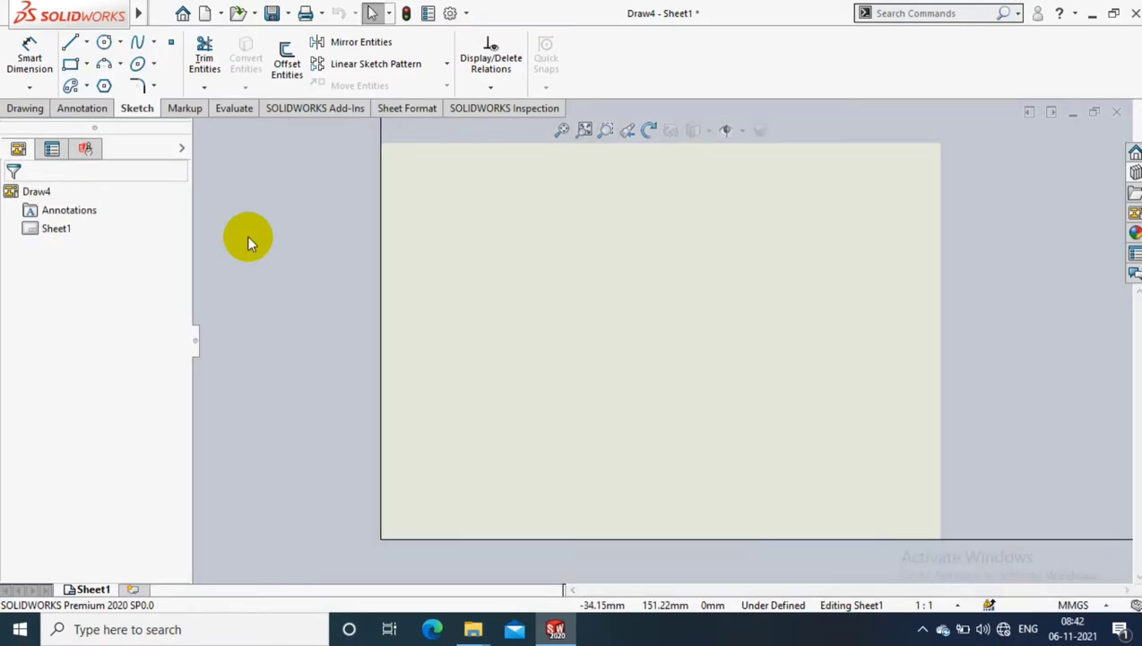
mouse_move(72, 65)
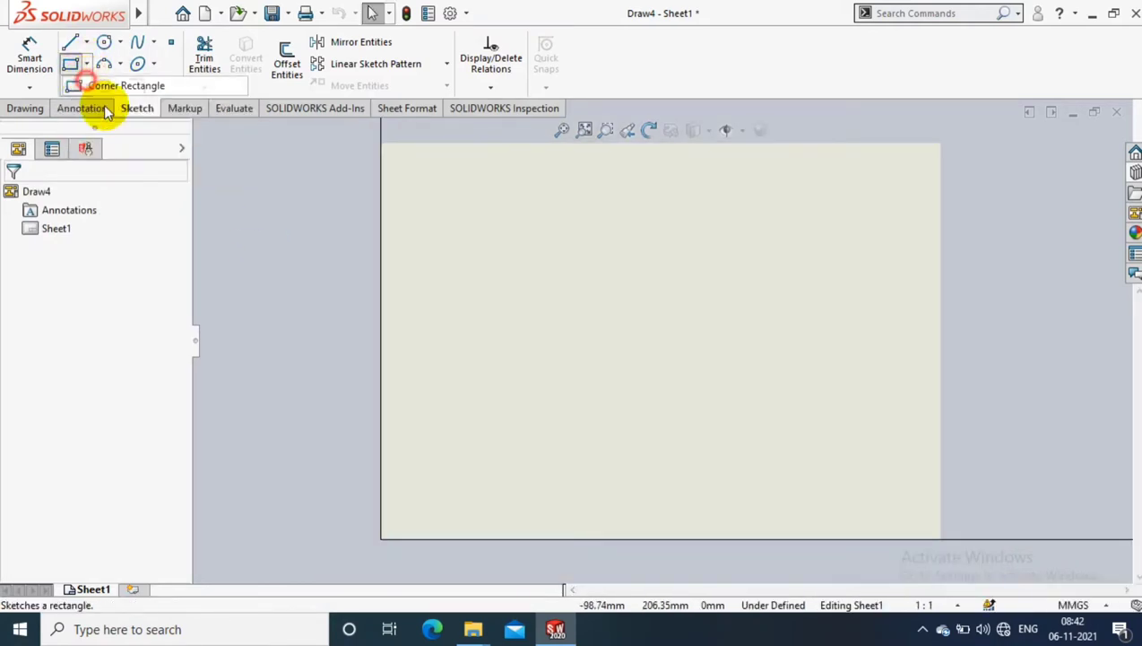
Step: Sketch a corner rectangle tracing the sheet outline
click(126, 86)
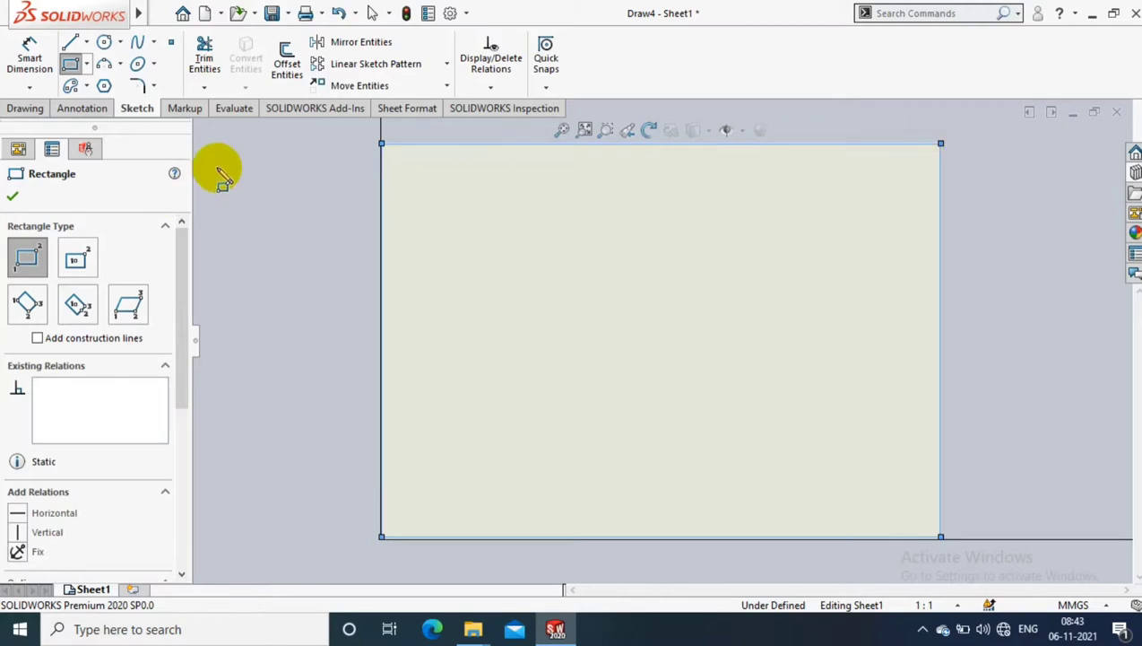
click(10, 195)
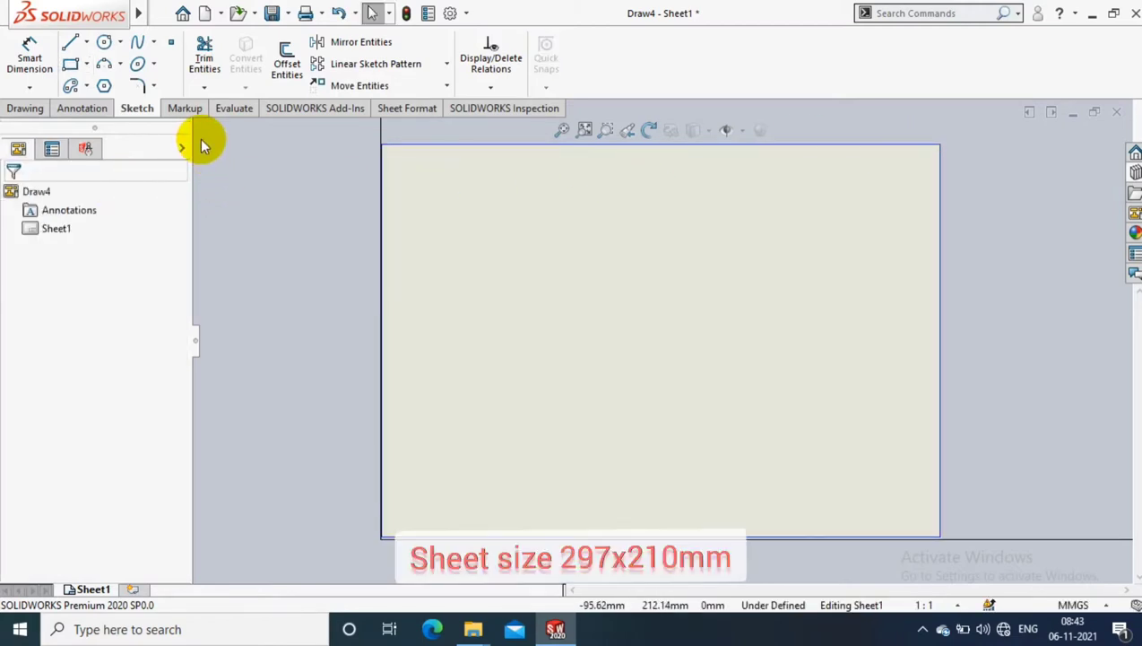
mouse_move(529, 179)
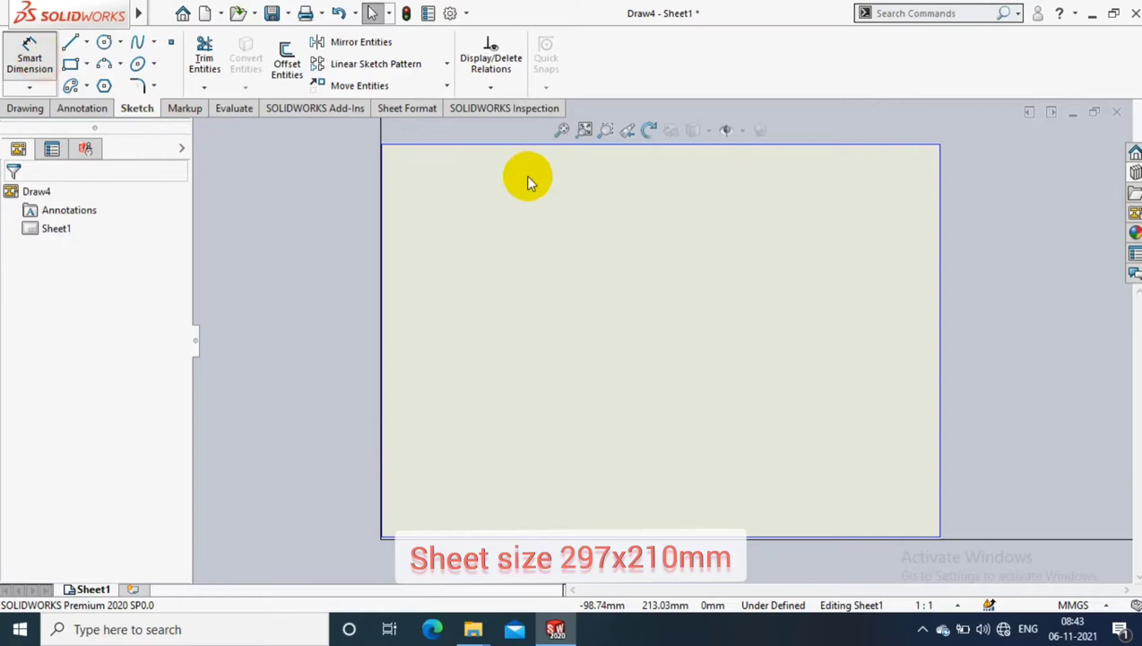
Step: Dimension the outline rectangle 297 mm wide and 210 mm tall
click(29, 56)
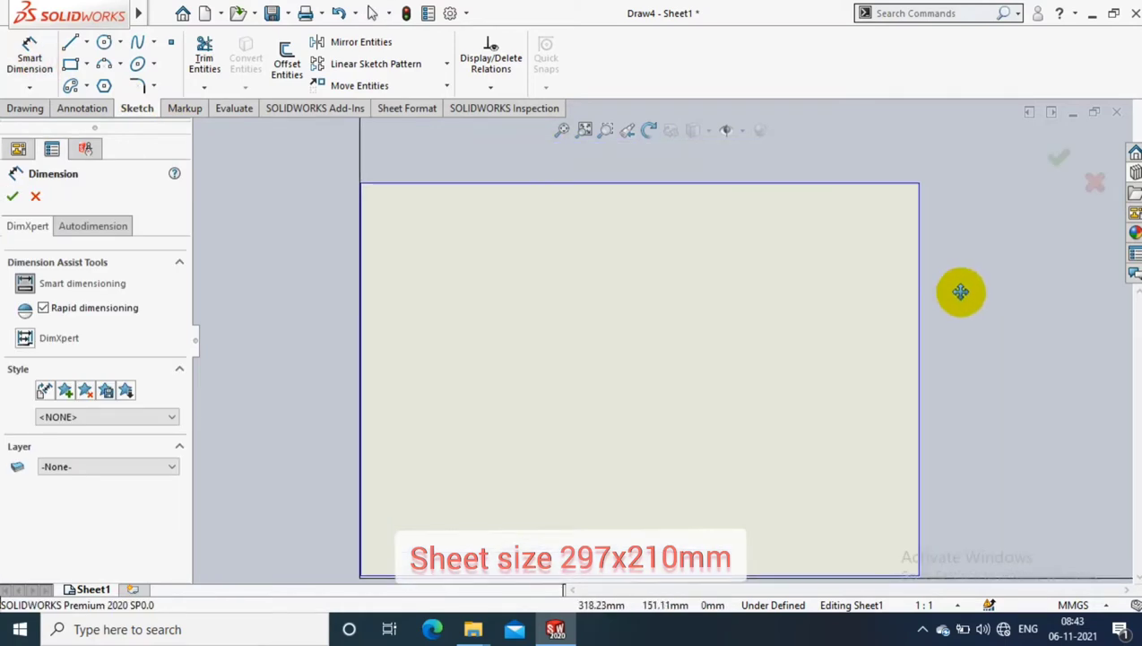
click(690, 162)
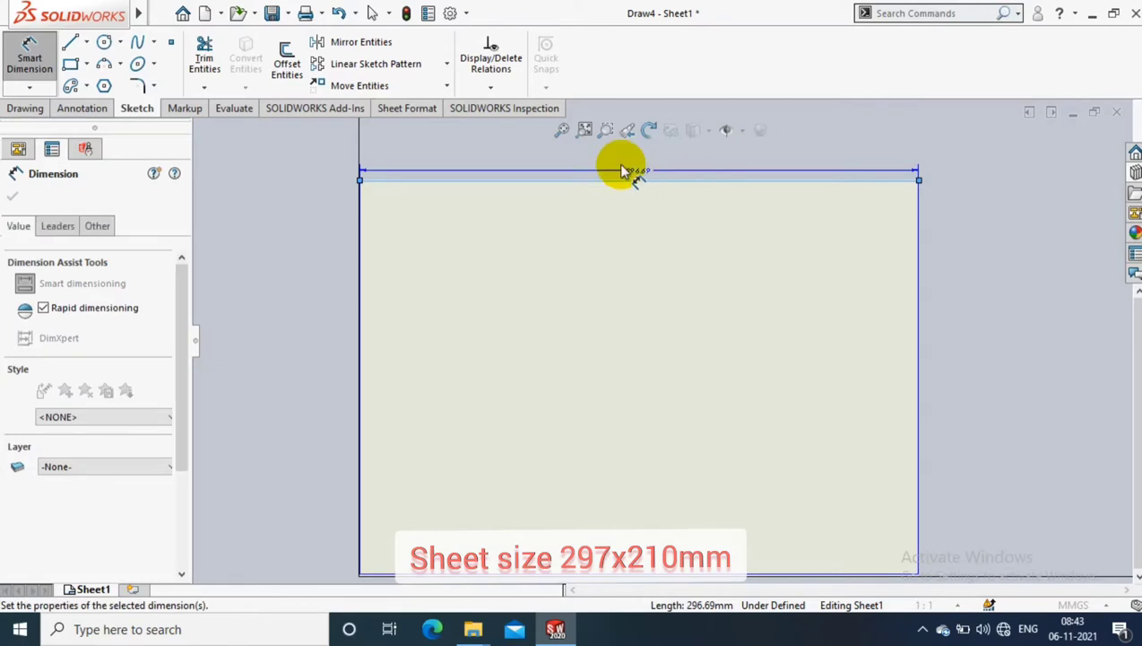
click(624, 170)
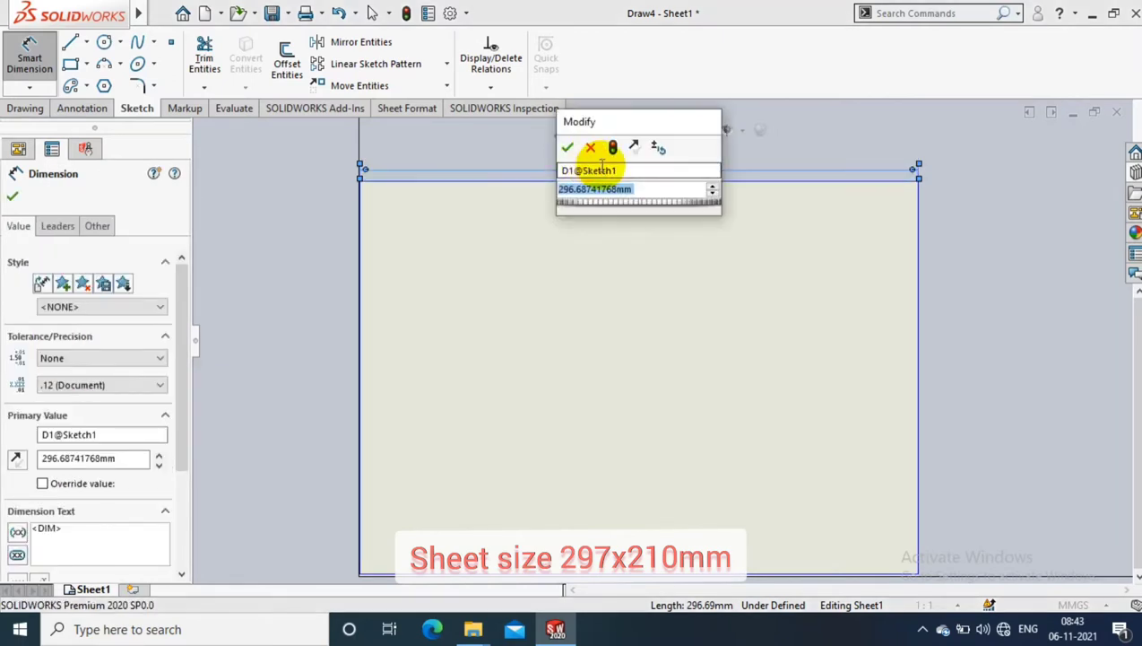
click(567, 147)
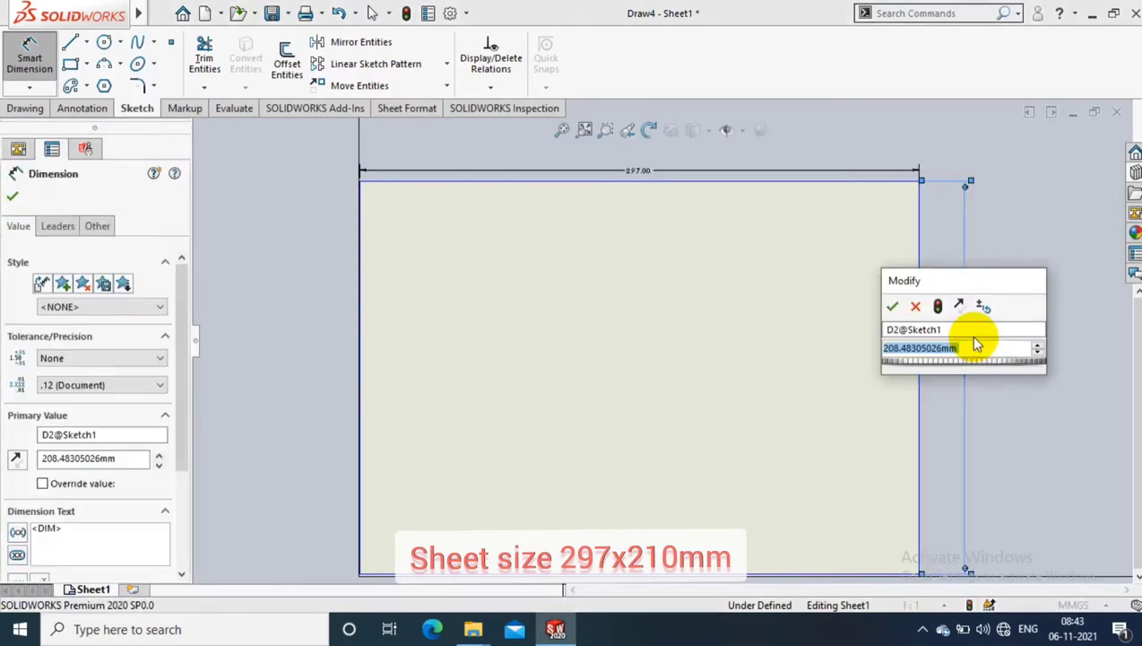
click(891, 305)
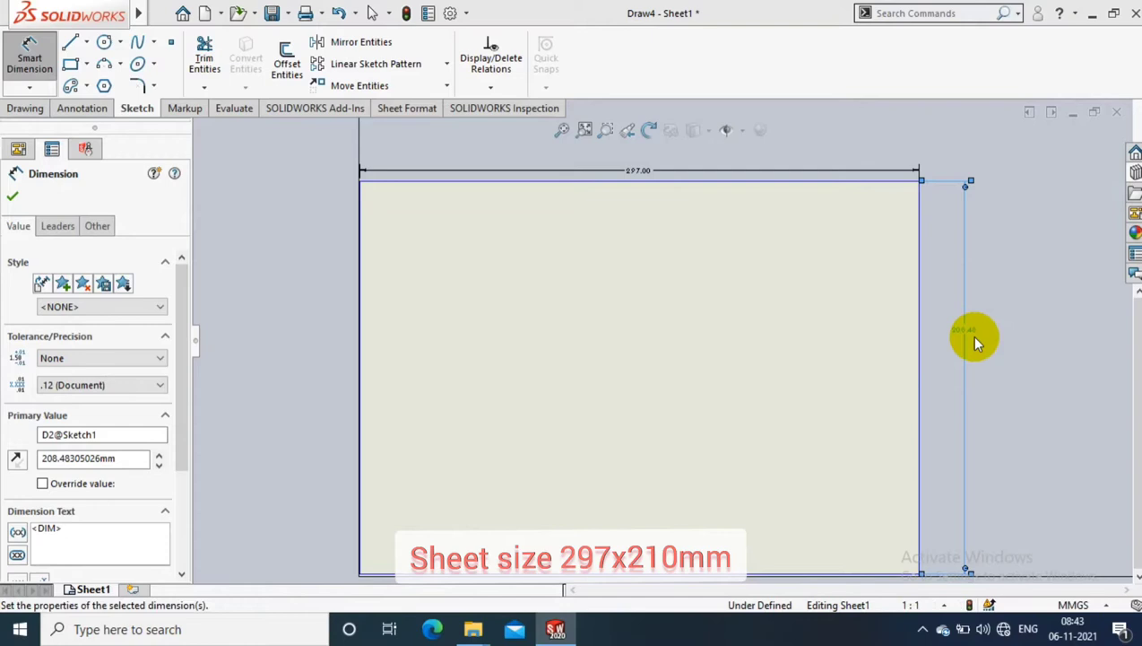
click(13, 196)
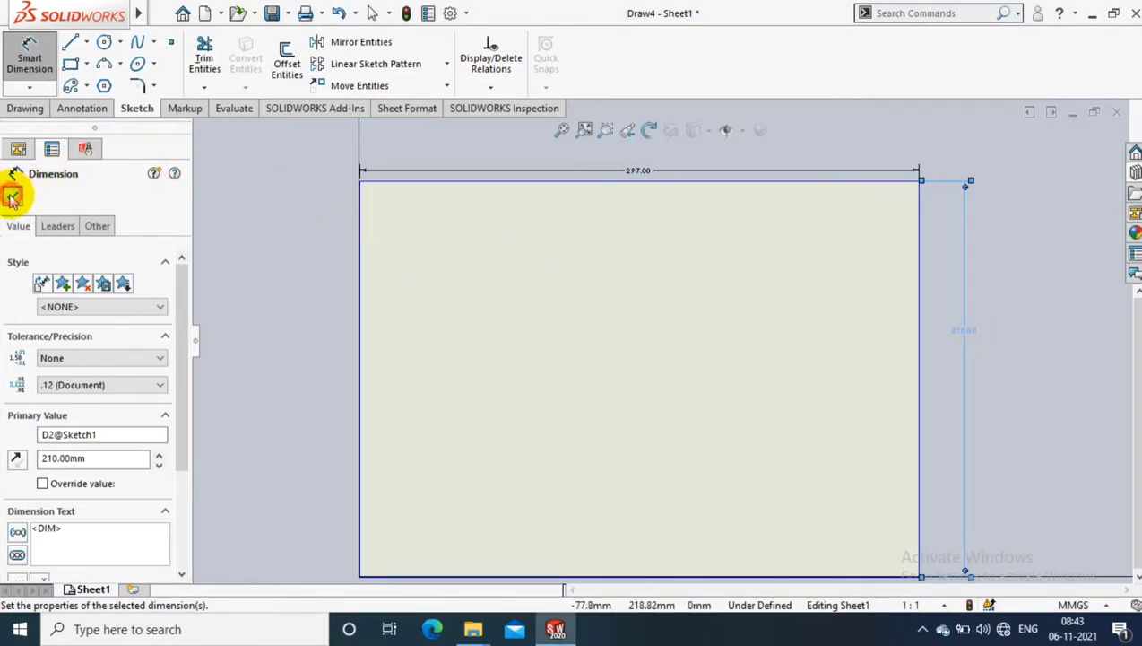
click(13, 197)
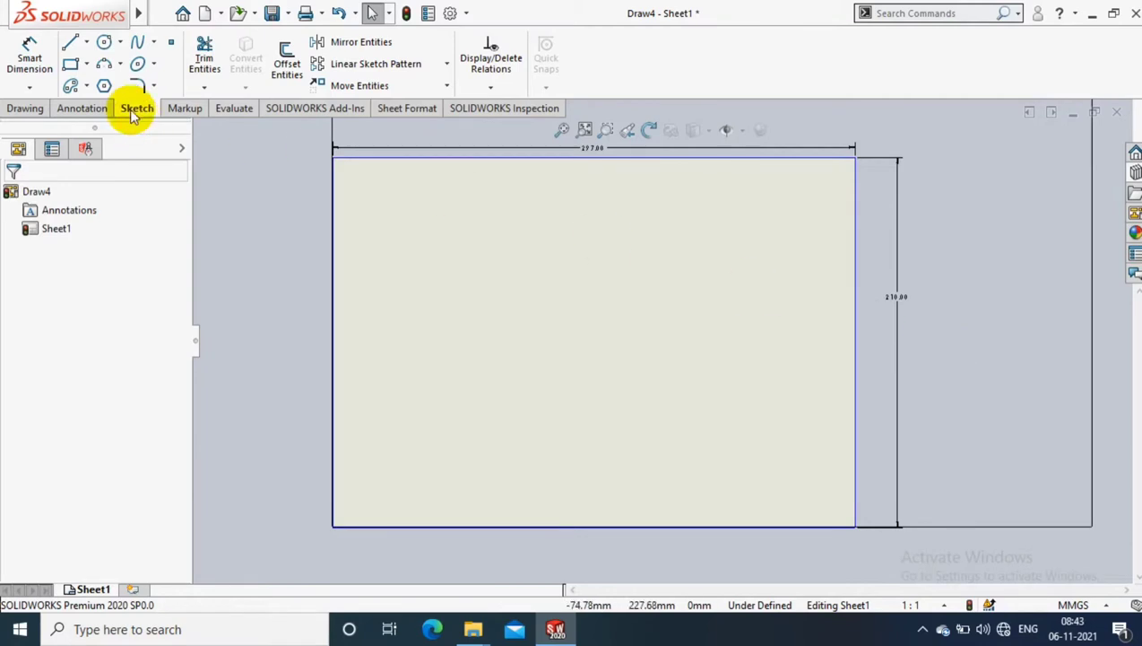
Step: Sketch the inner border rectangle inside the sheet outline
click(86, 64)
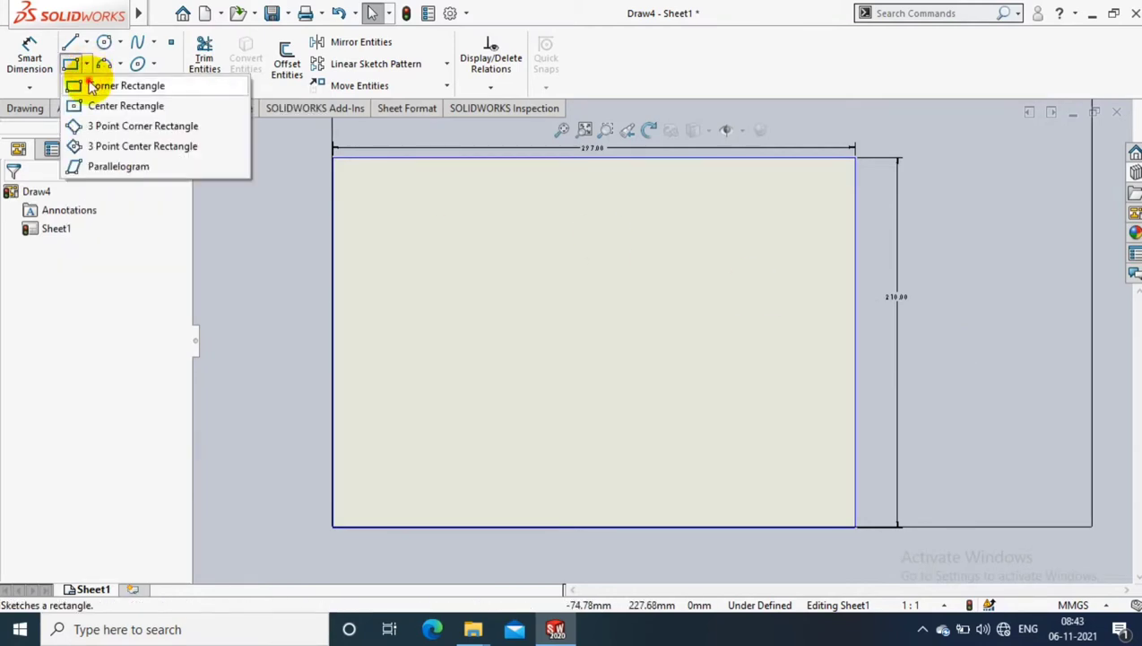
click(127, 86)
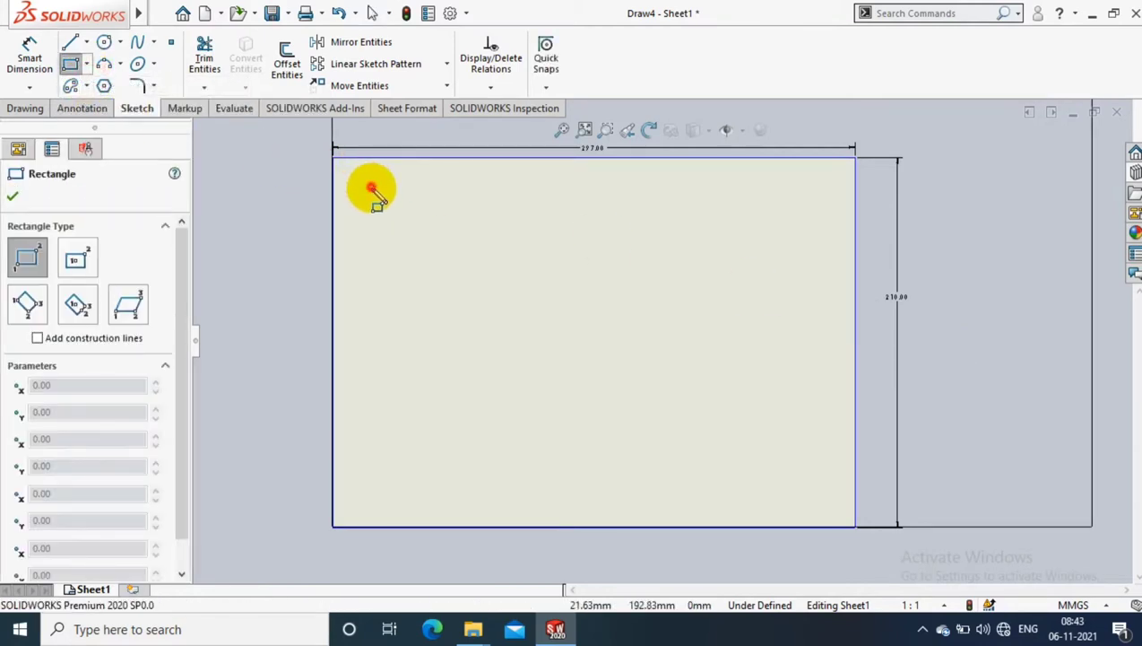
drag(369, 190, 834, 506)
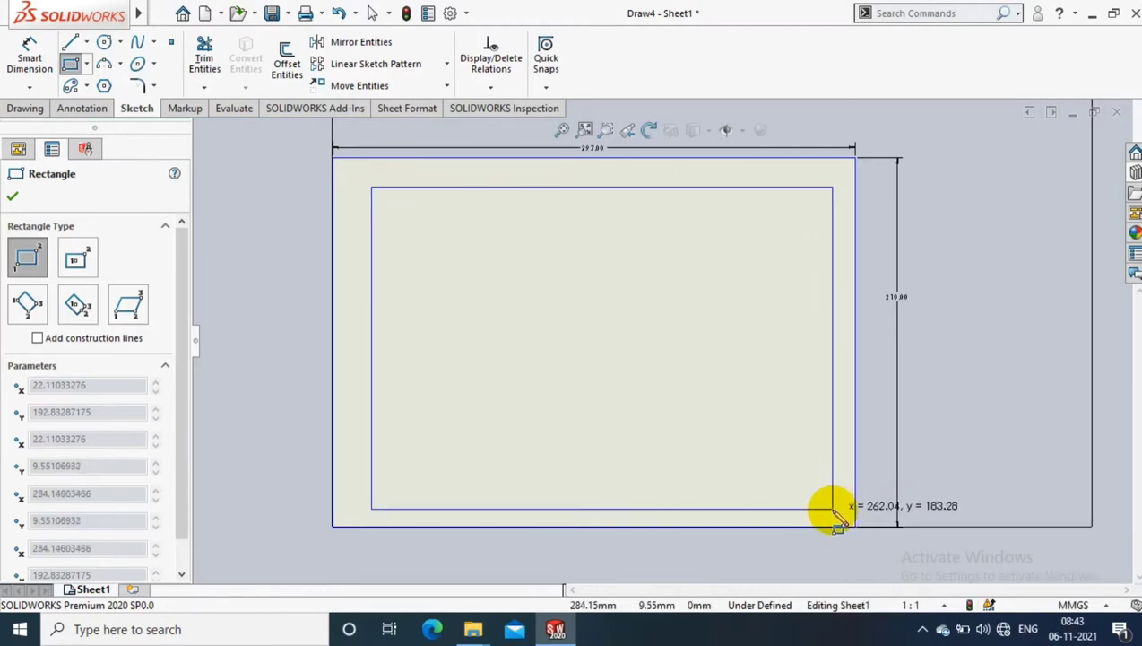
click(10, 194)
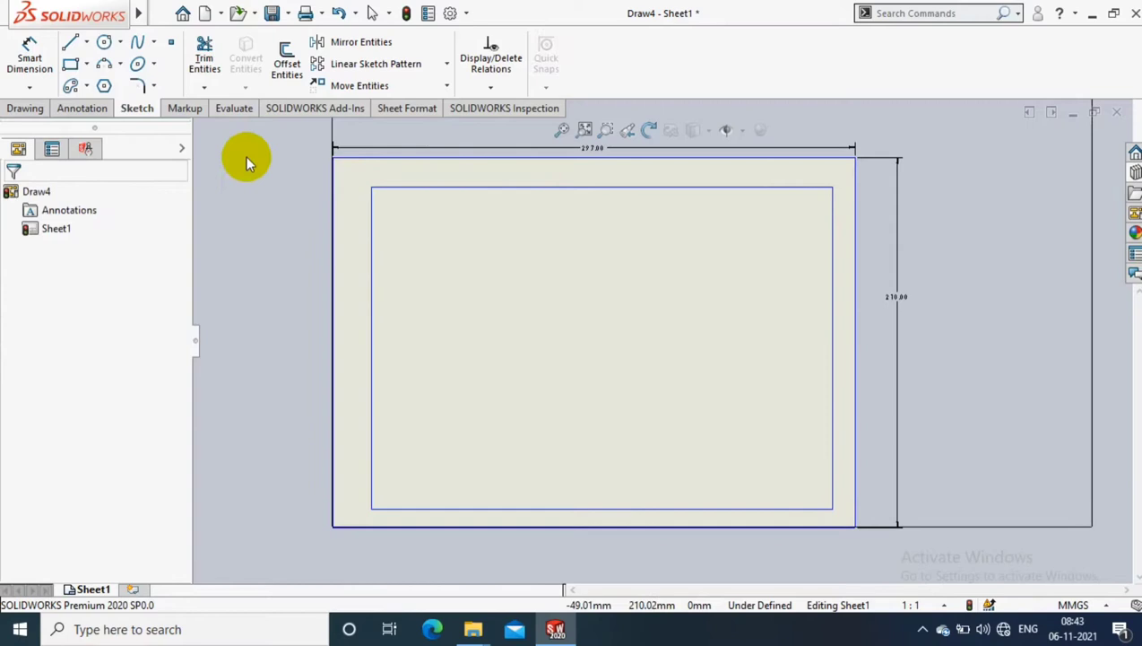
Step: Dimension the border 20 mm from the left edge and 10 mm from the bottom edge
click(29, 56)
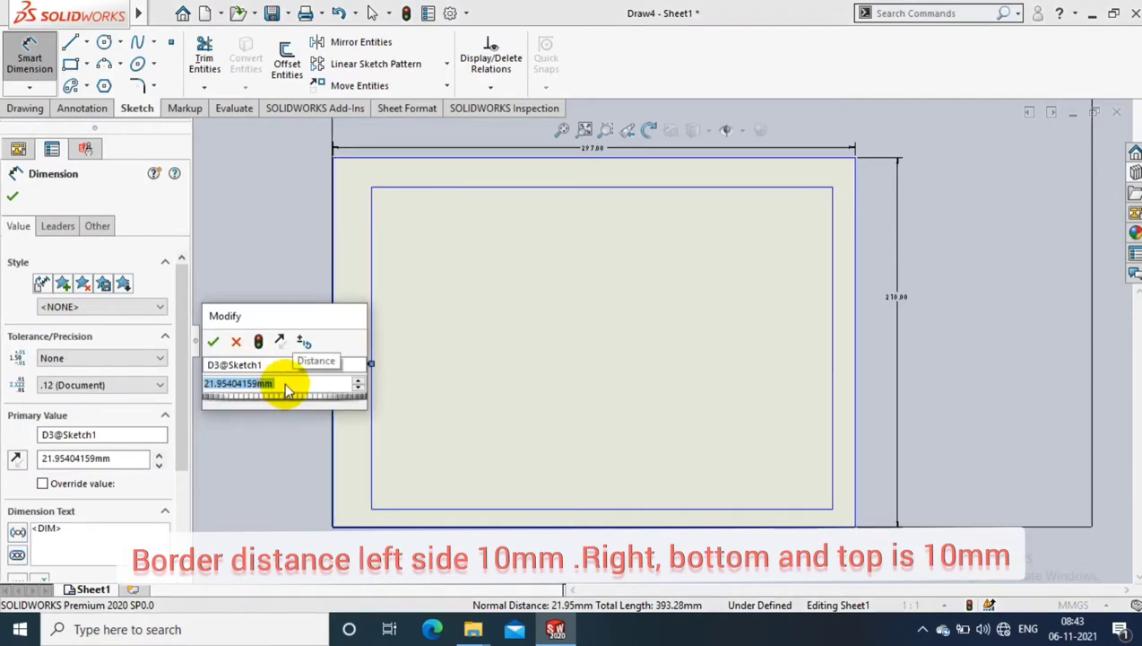
click(214, 341)
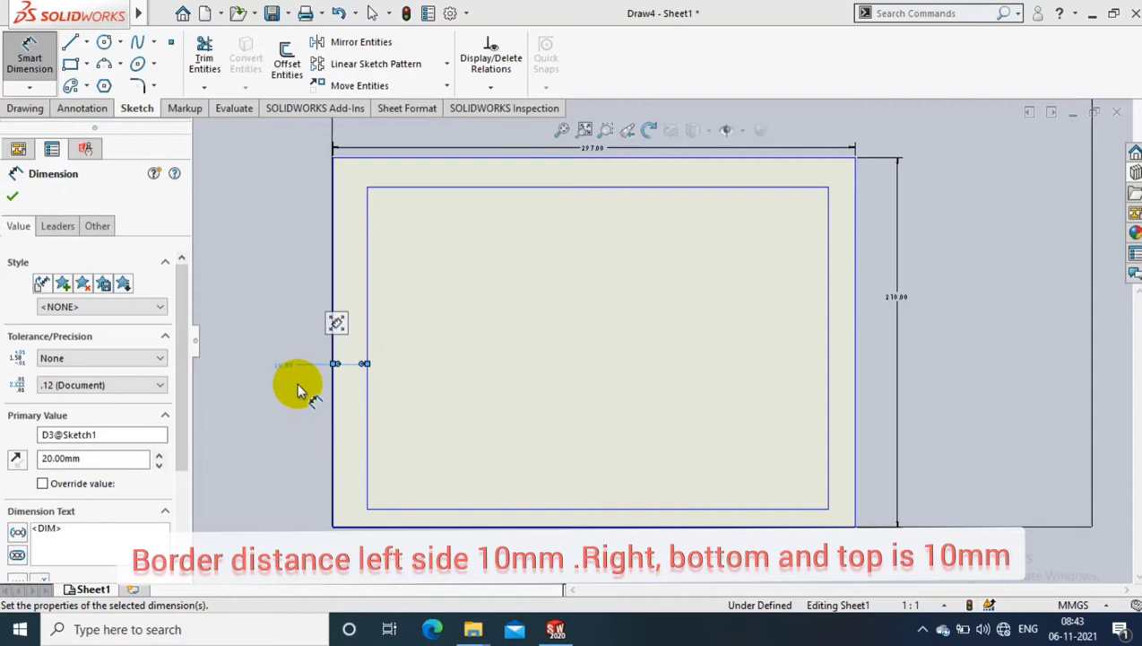
mouse_move(547, 391)
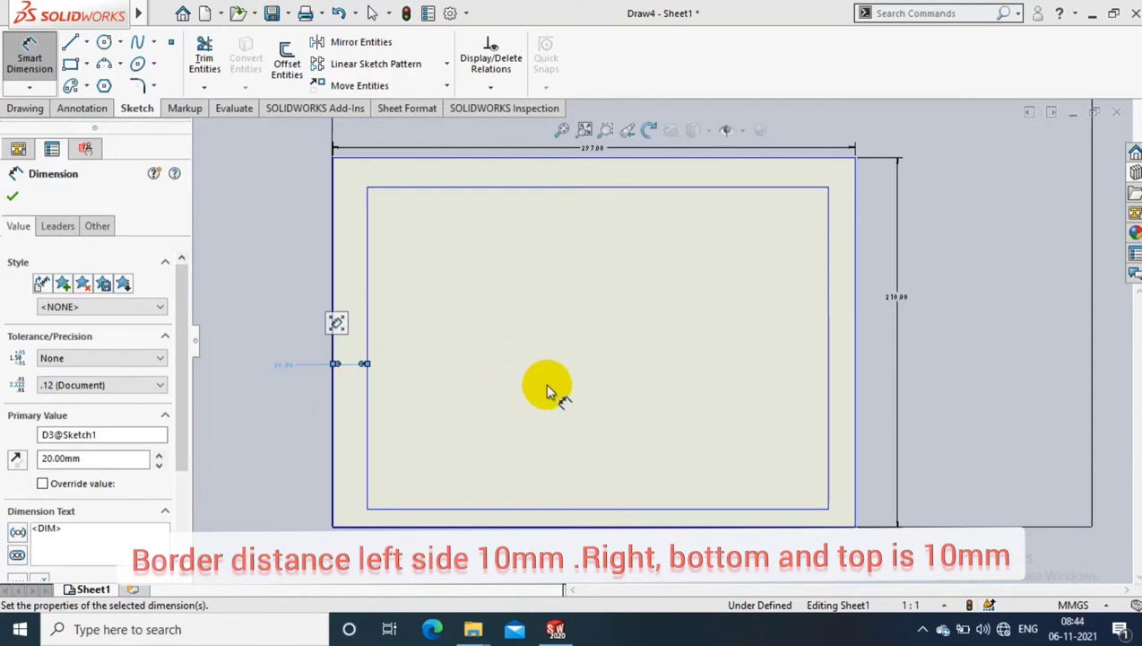
click(499, 513)
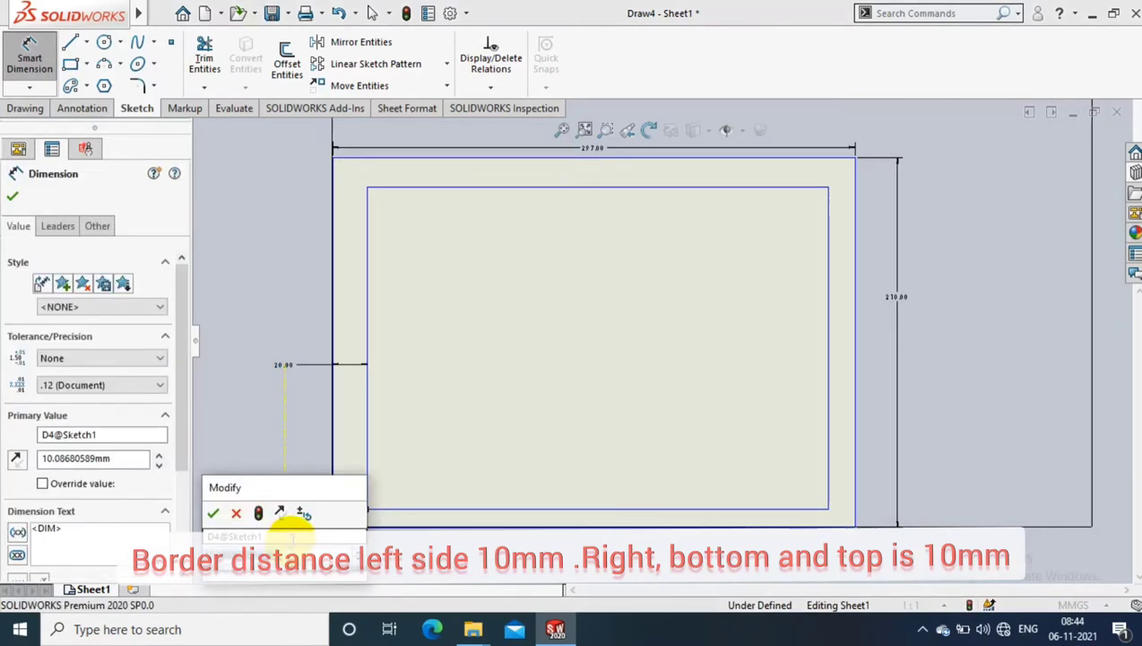
click(213, 513)
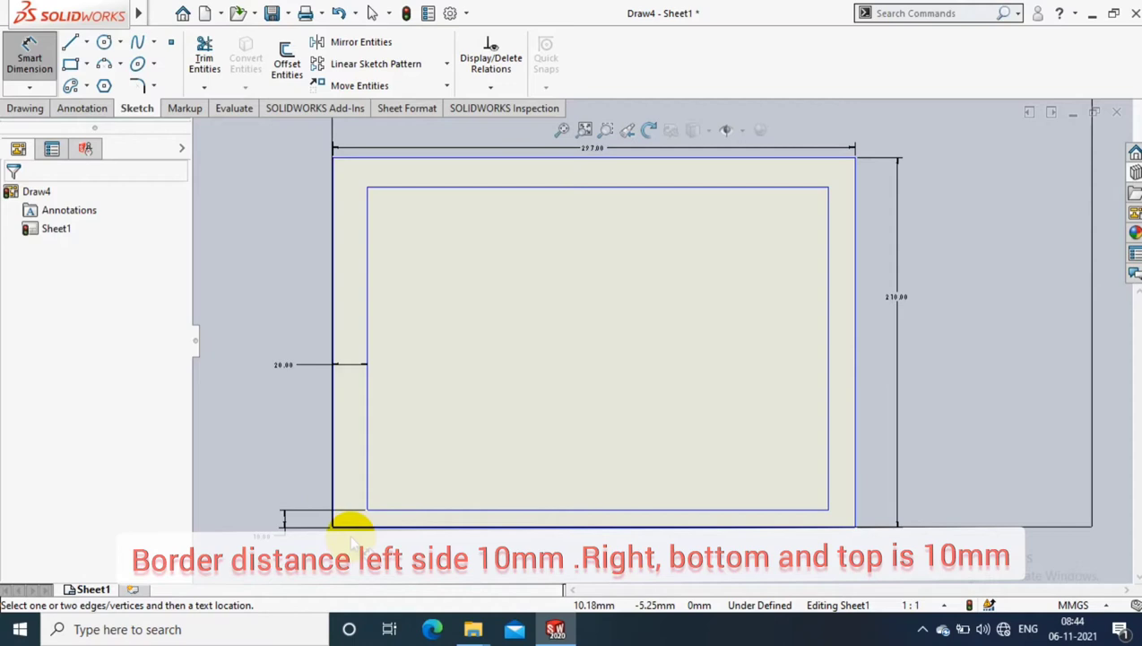
mouse_move(696, 205)
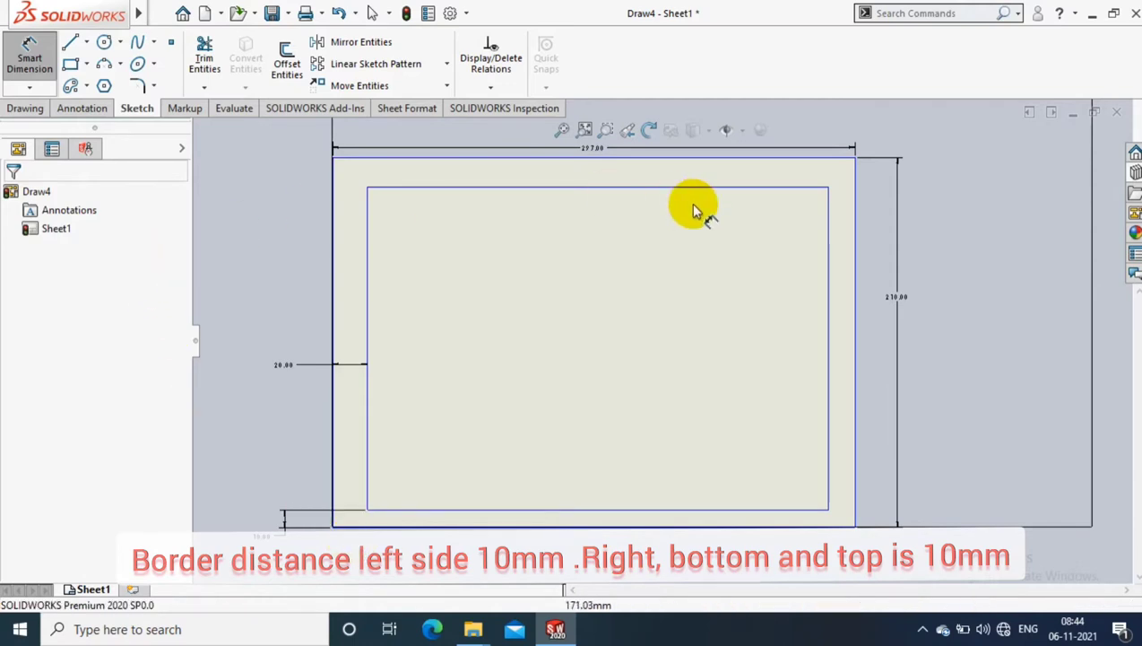
Step: Dimension the border 10 mm from the sheet's right edge
click(853, 350)
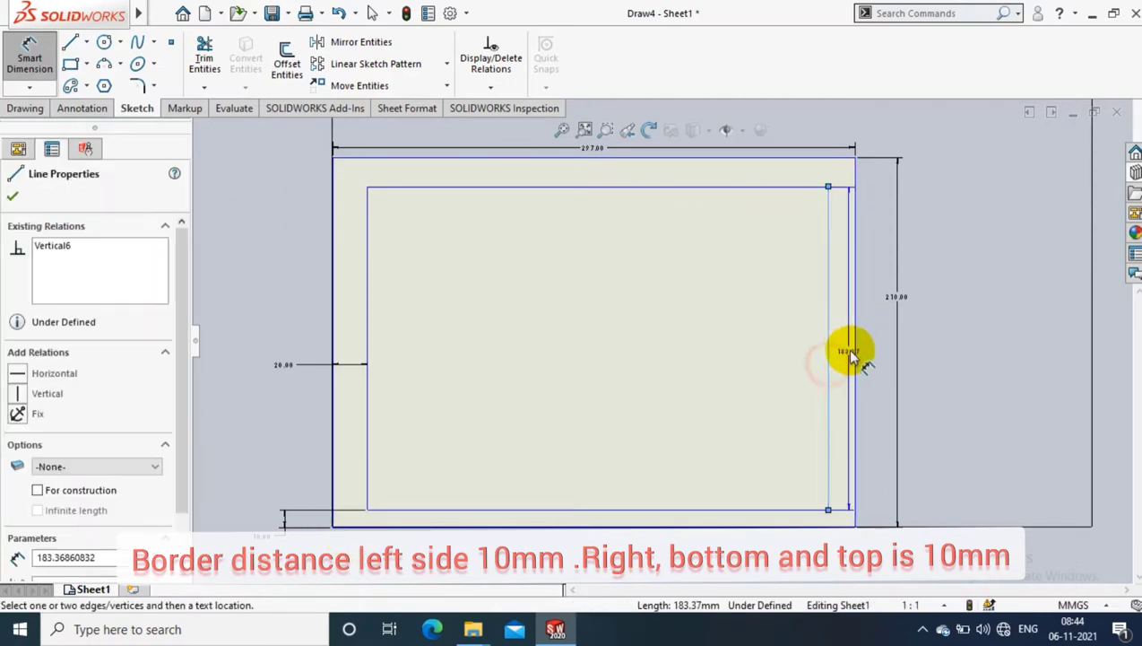
click(854, 350)
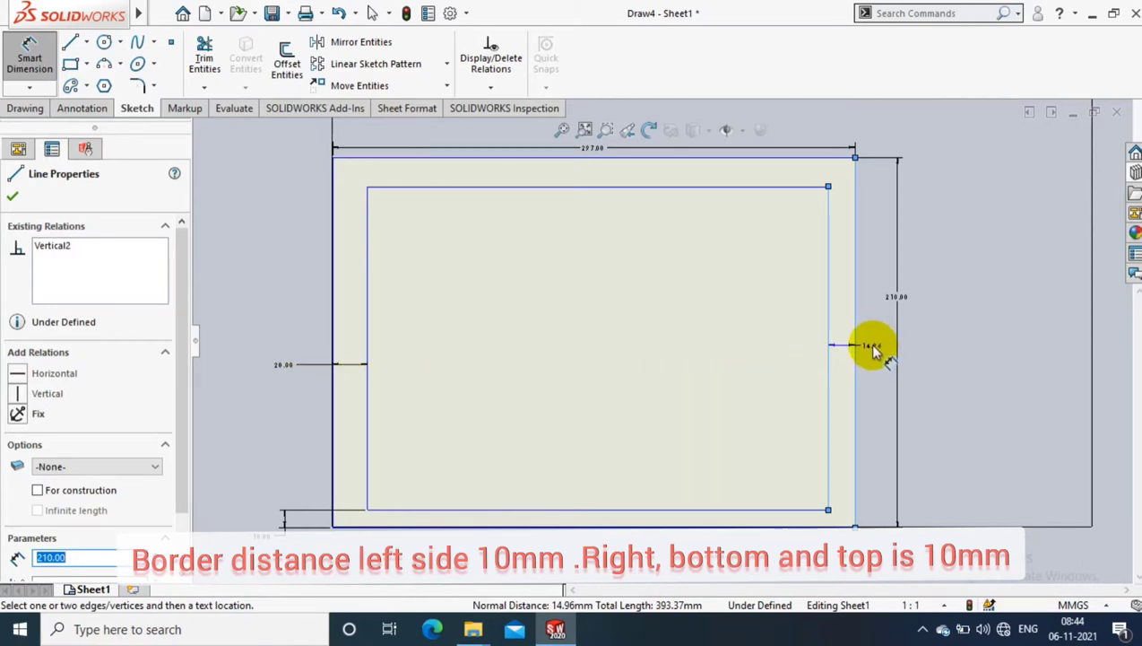
click(861, 344)
text(1)
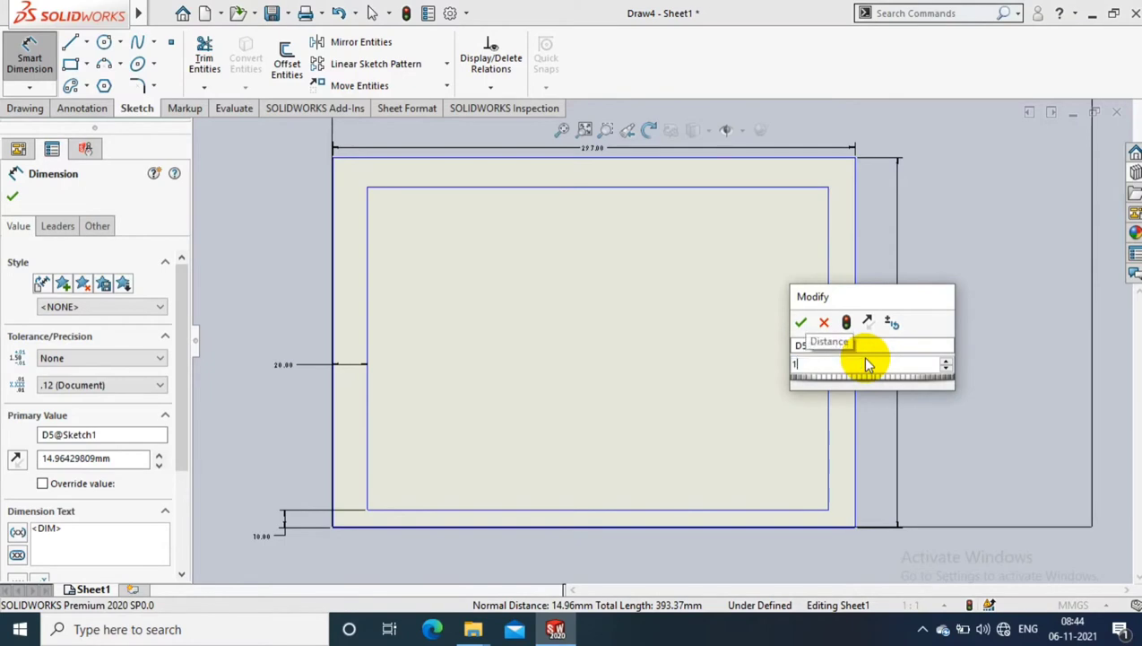
click(800, 322)
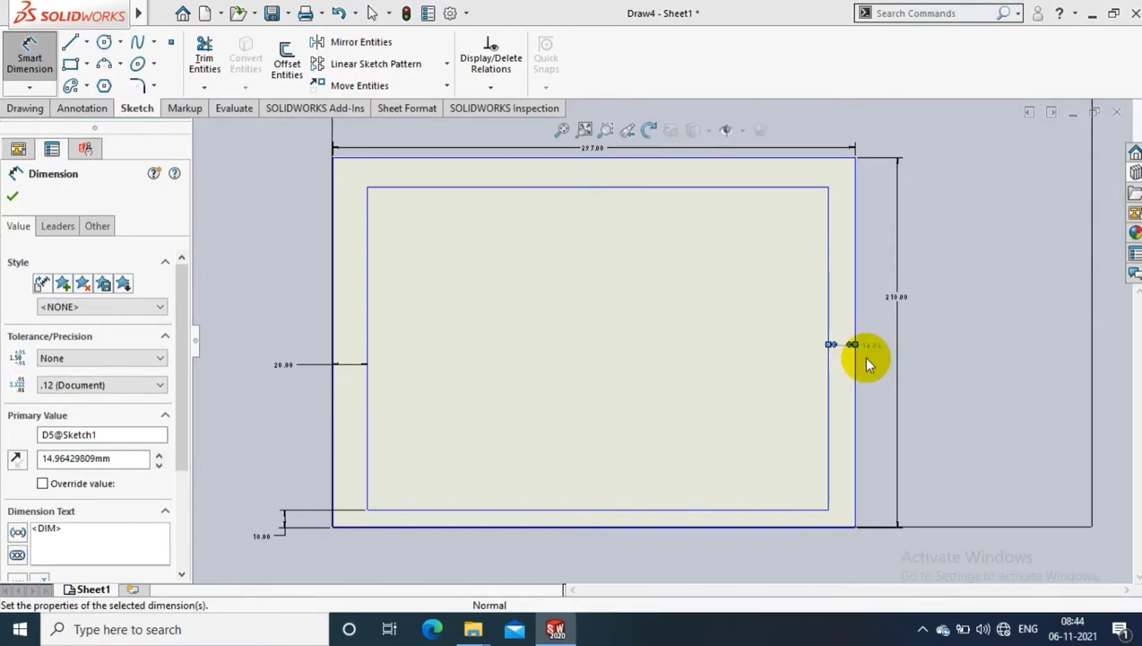
click(11, 196)
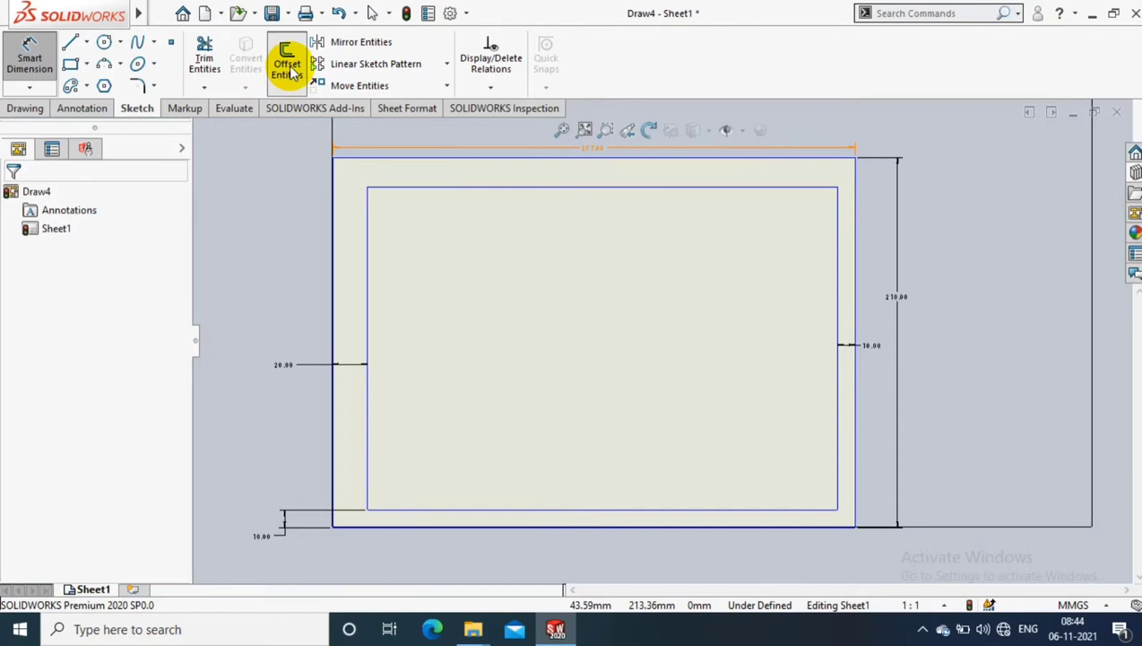
Step: Offset the border rectangle 5 mm inward with Reverse checked
click(285, 63)
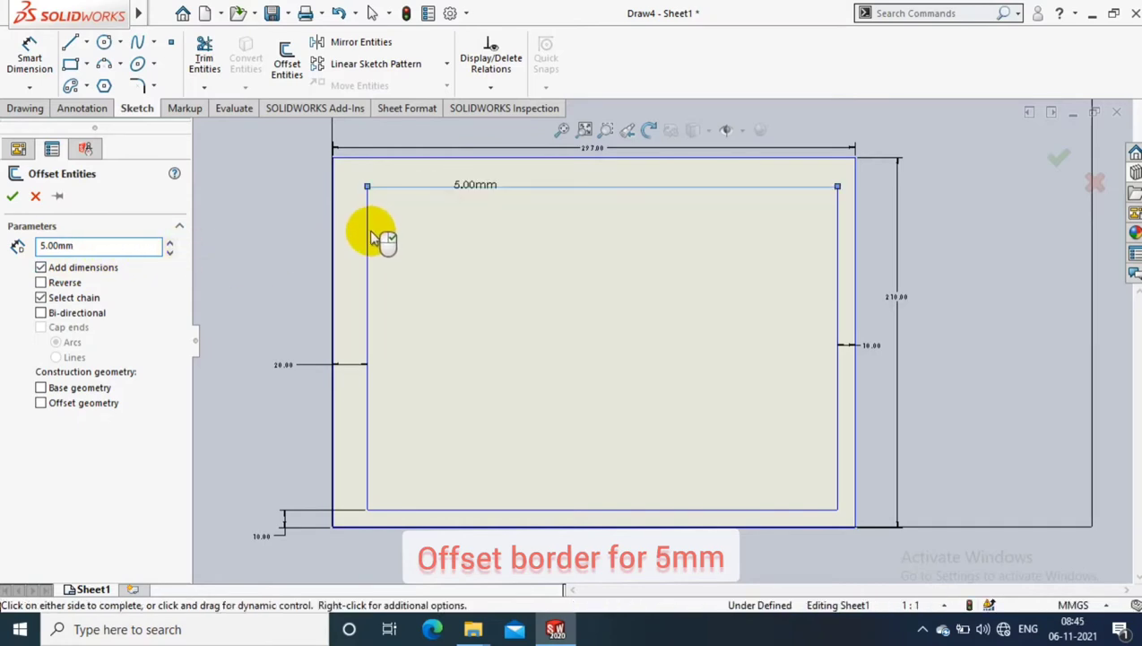
click(367, 234)
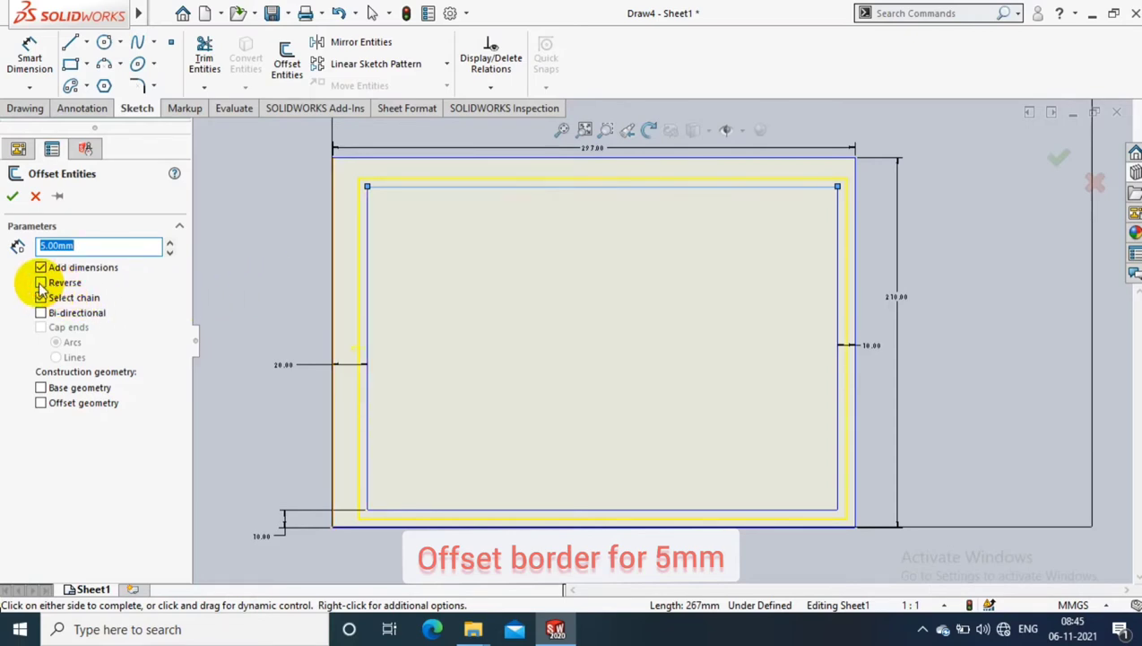
click(40, 281)
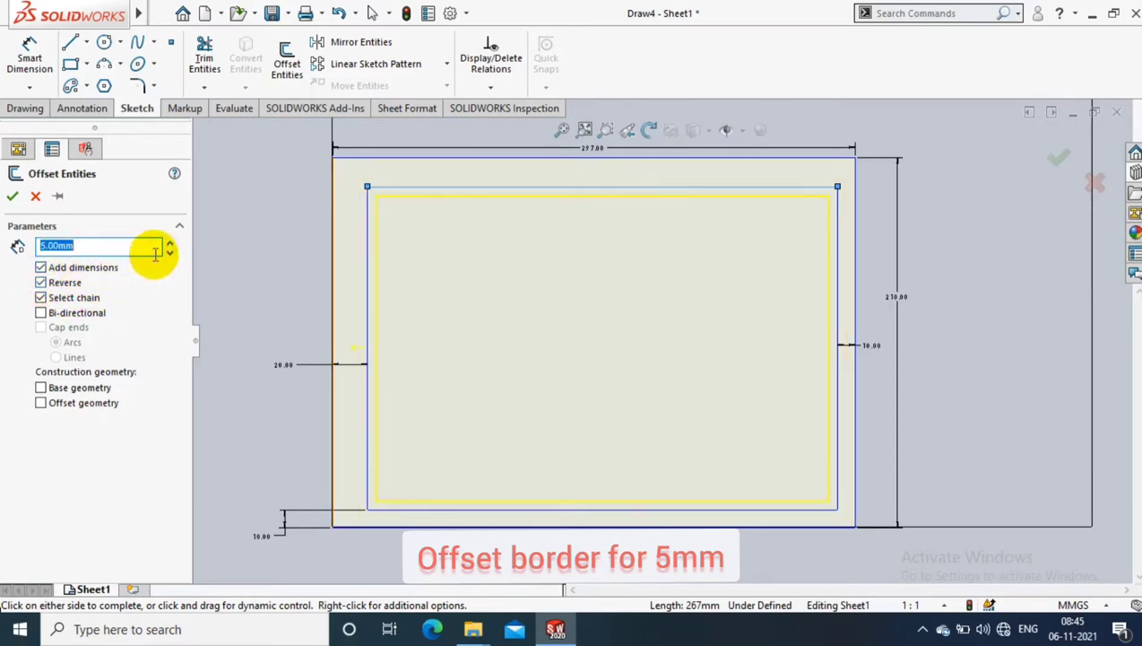
click(13, 195)
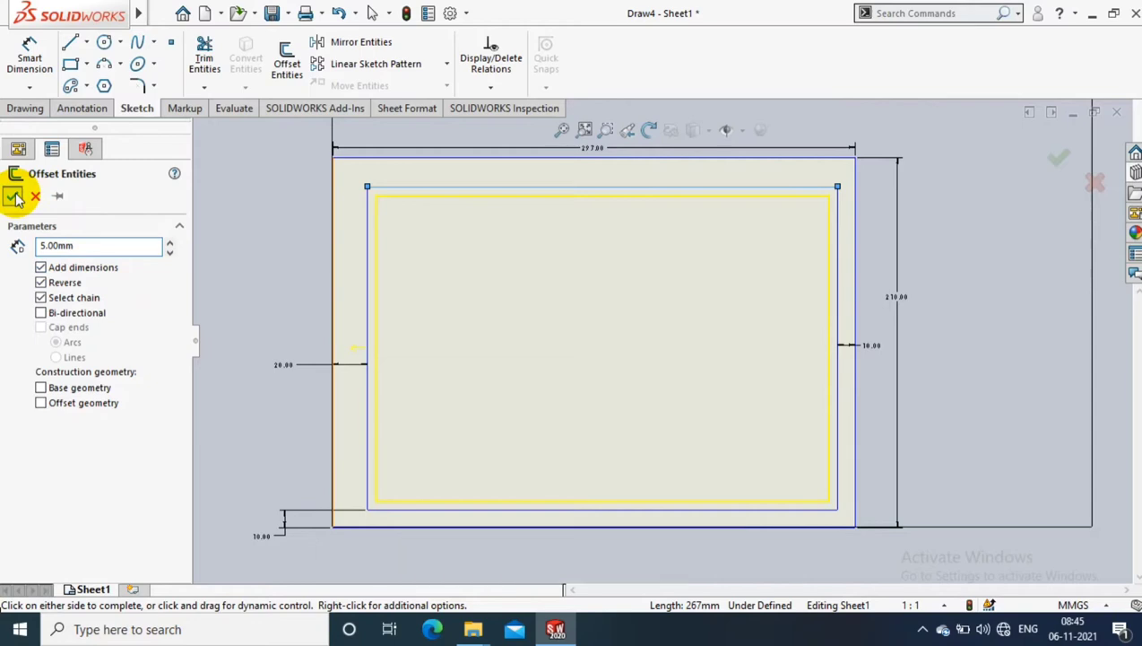
click(16, 195)
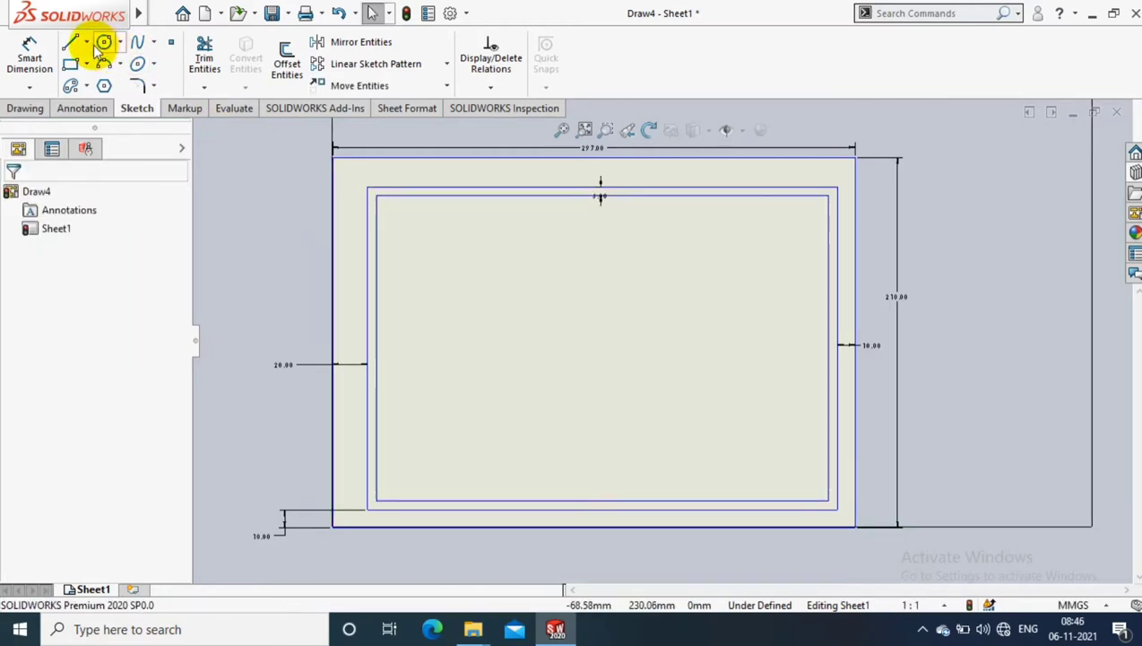
mouse_move(484, 477)
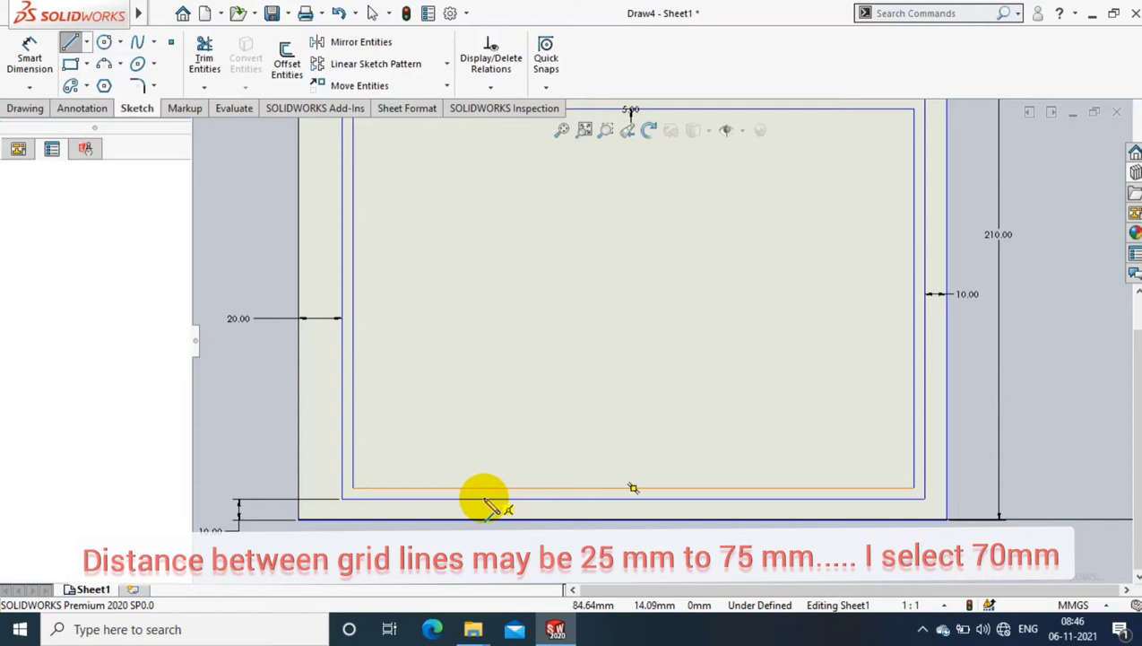
Step: Draw a grid line across the bottom border strip, dimensioned 75 mm from the left end
click(484, 495)
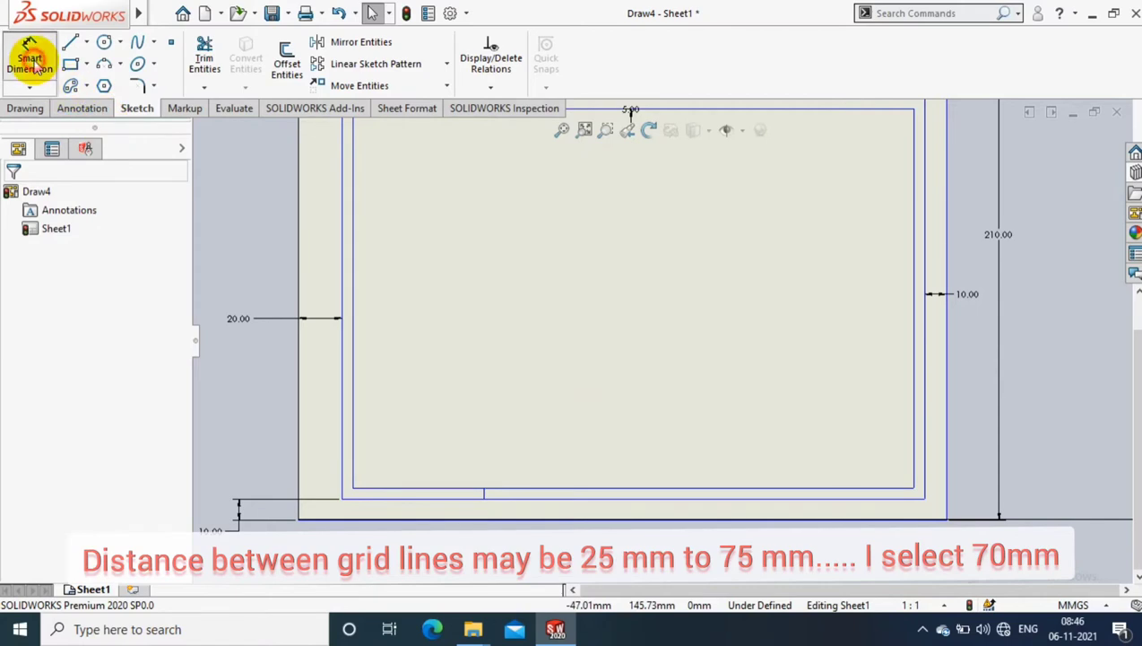
click(29, 57)
text(70)
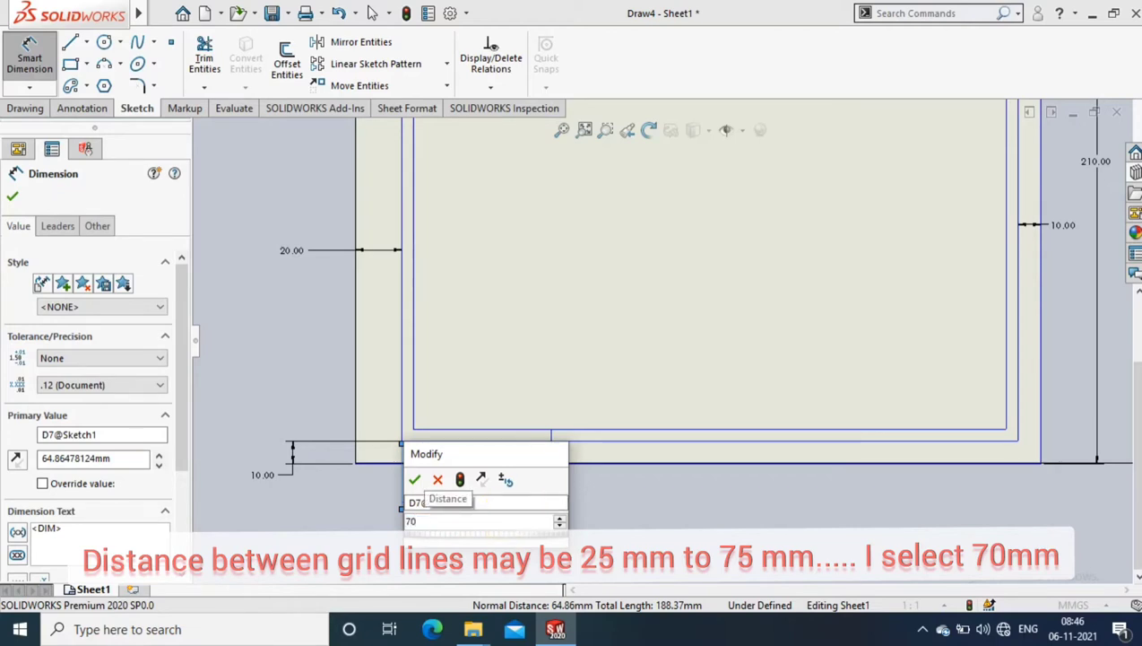
click(414, 479)
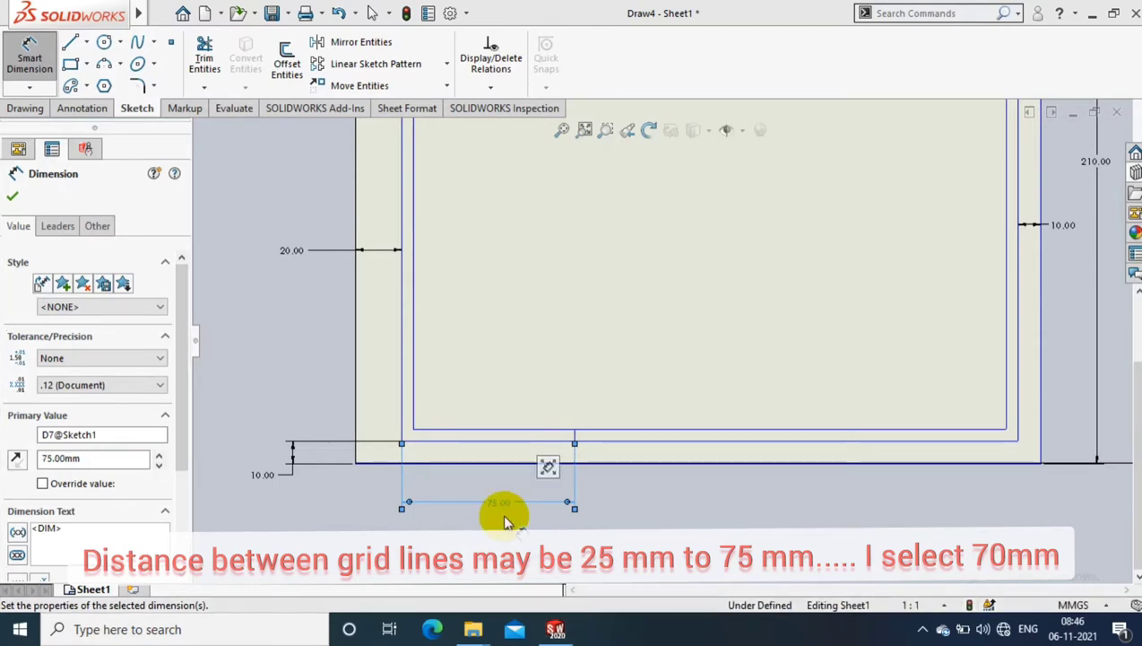
click(11, 195)
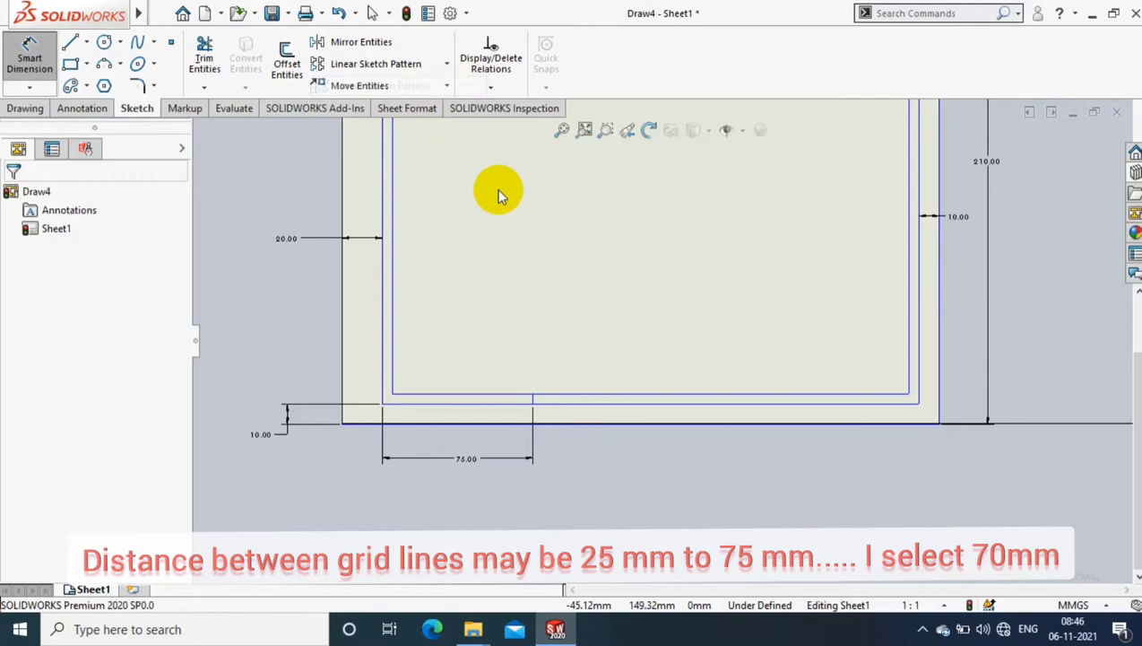
Step: Linear-pattern the grid line along the bottom border at 75 mm spacing
click(377, 65)
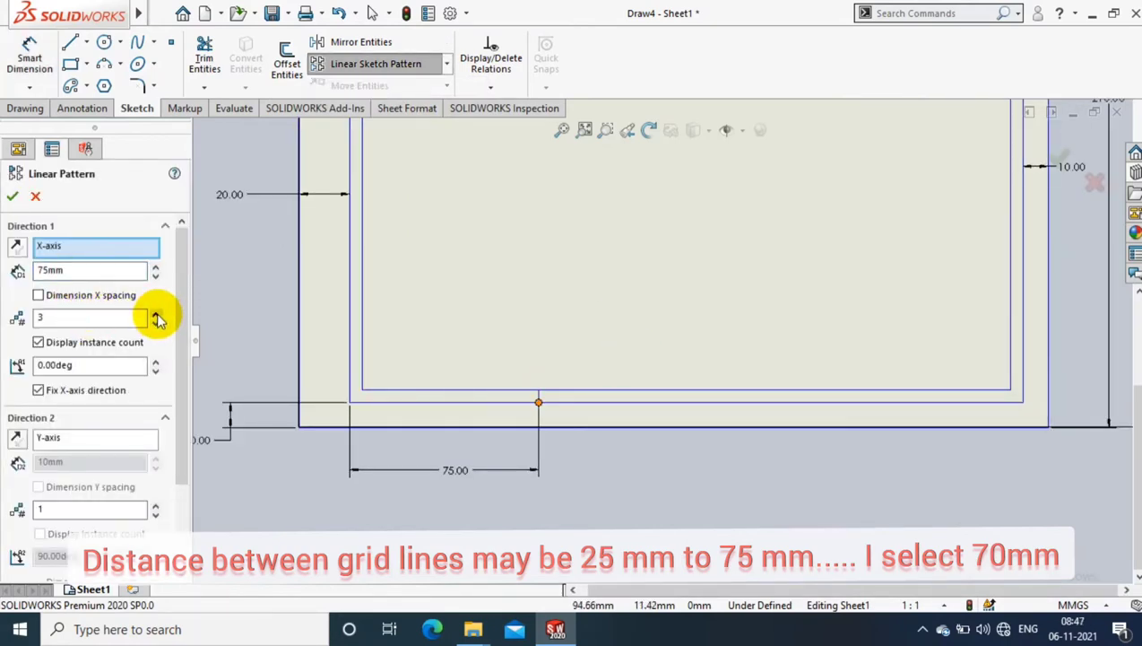
click(156, 323)
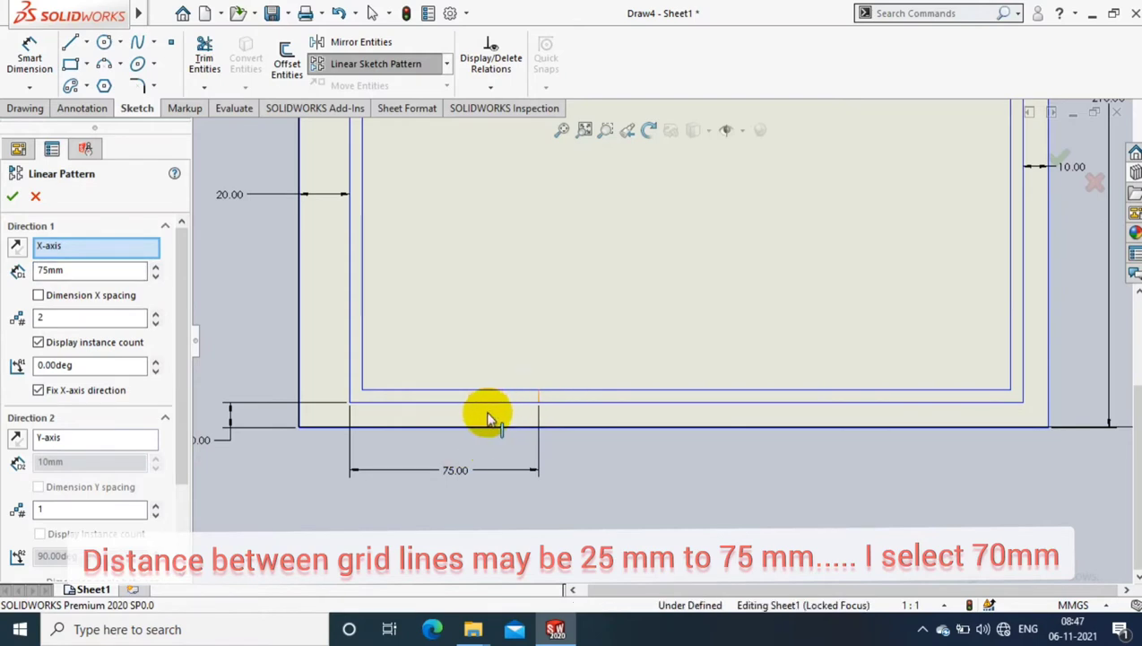
click(154, 313)
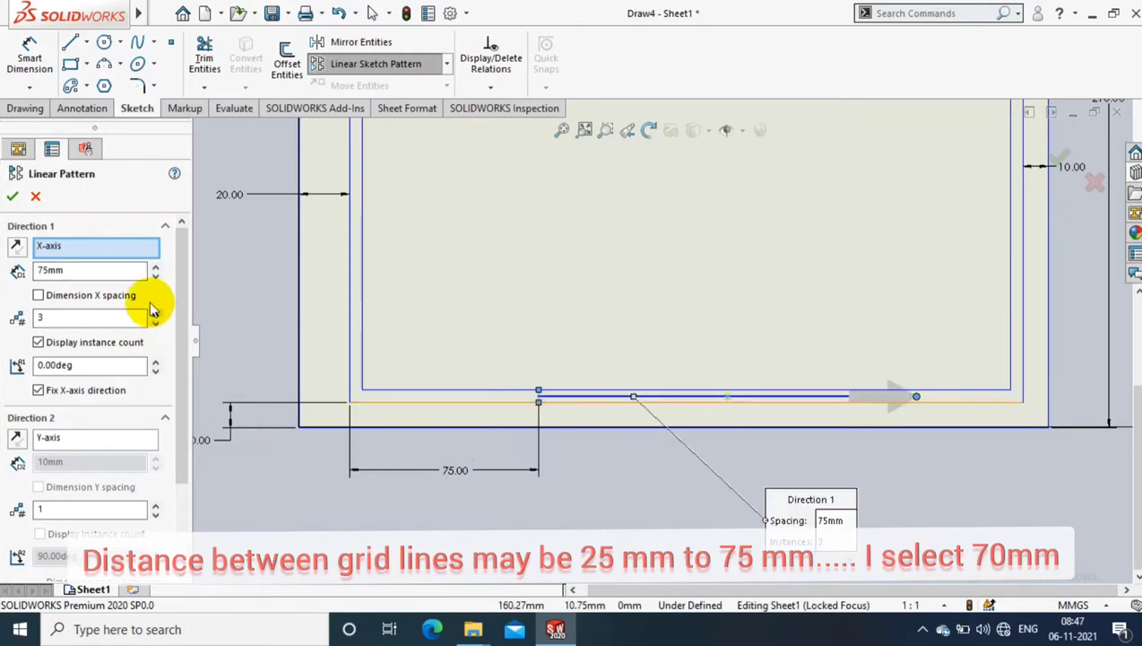
click(11, 195)
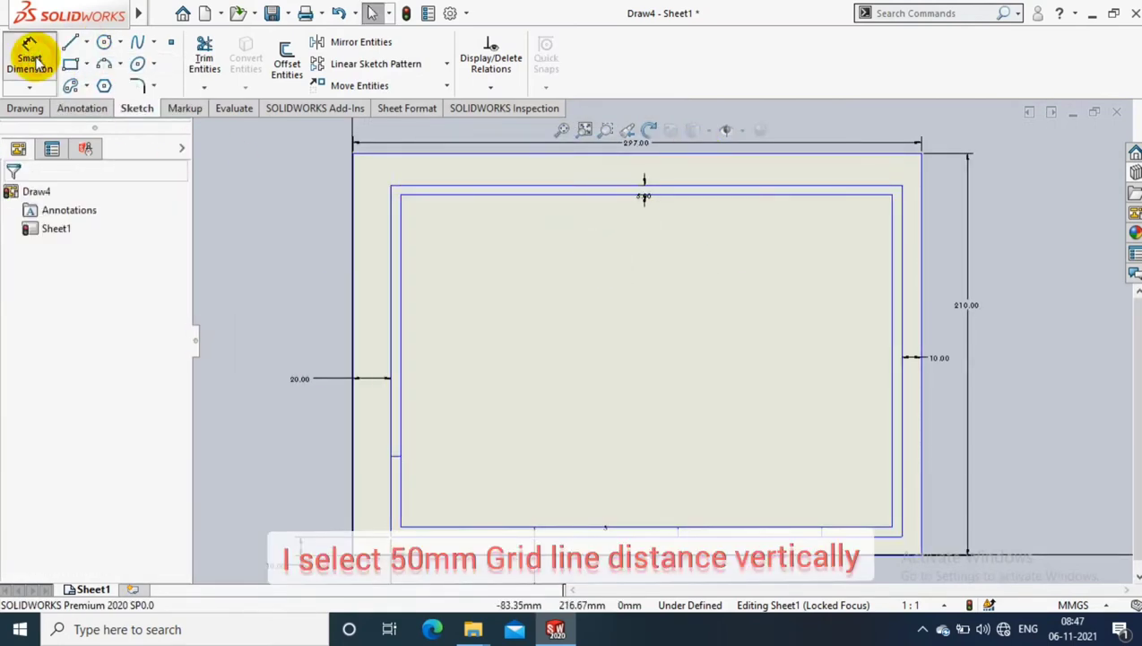
Step: Dimension a left-border grid line at 50 mm vertical spacing
click(426, 451)
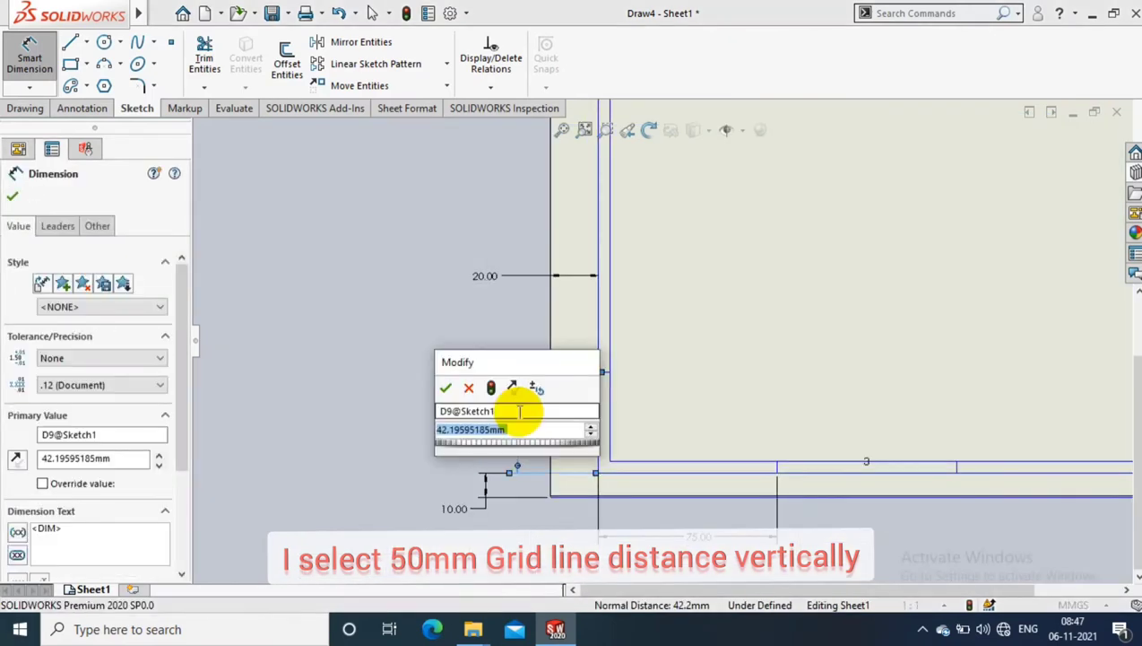
click(445, 387)
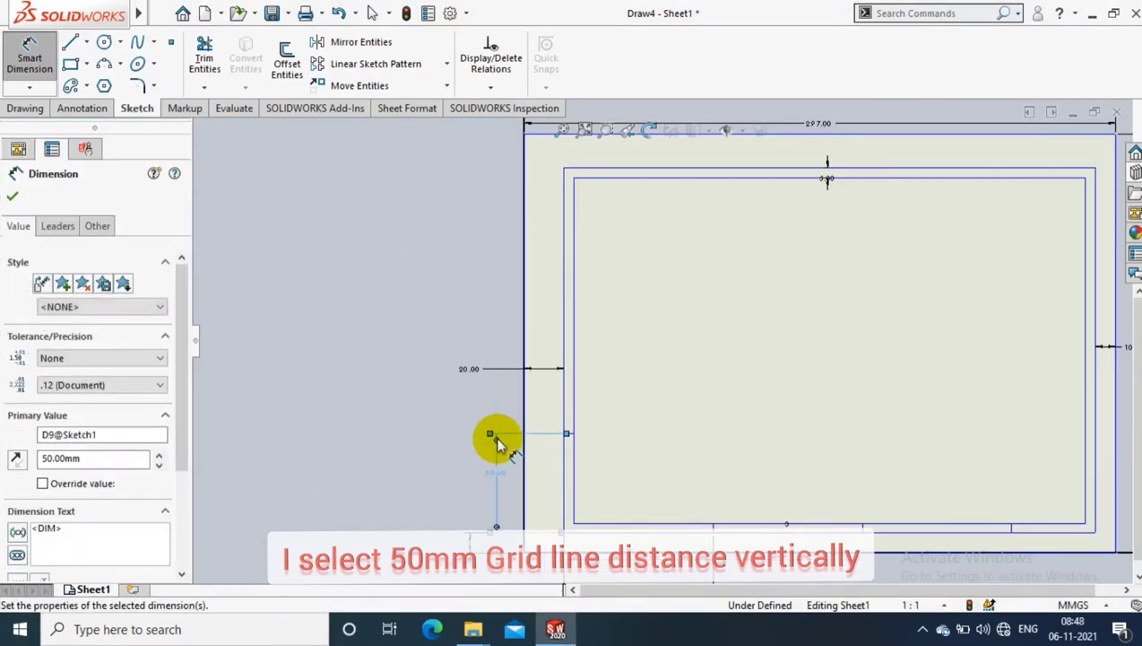
click(86, 43)
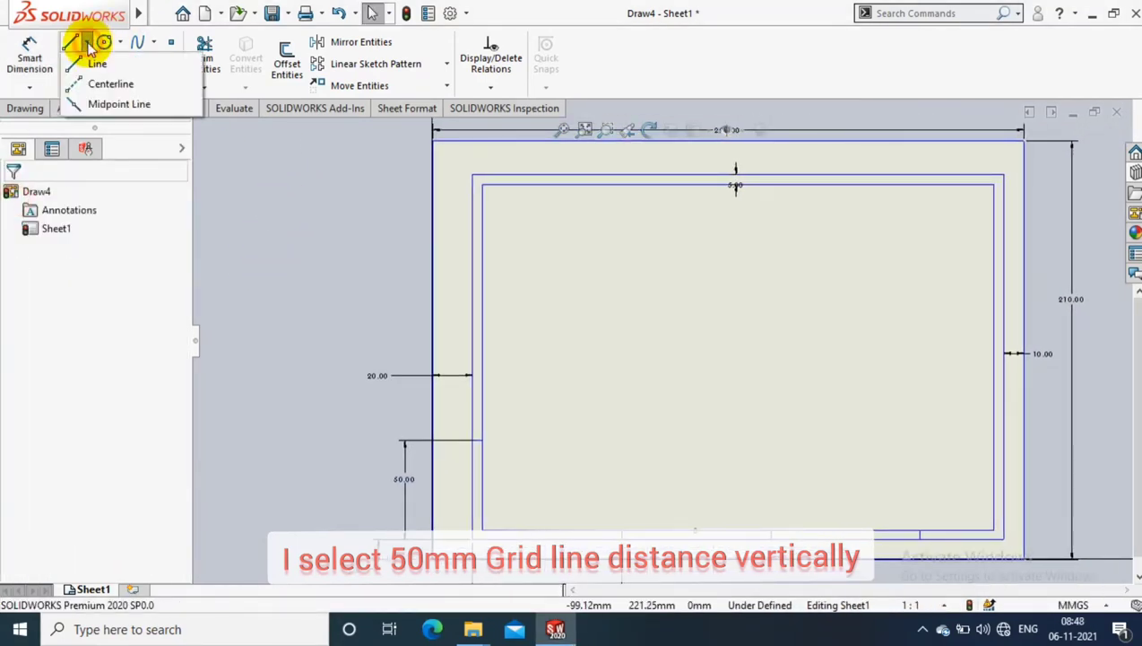
Step: Draw the centre construction line for mirroring the grid lines
click(377, 65)
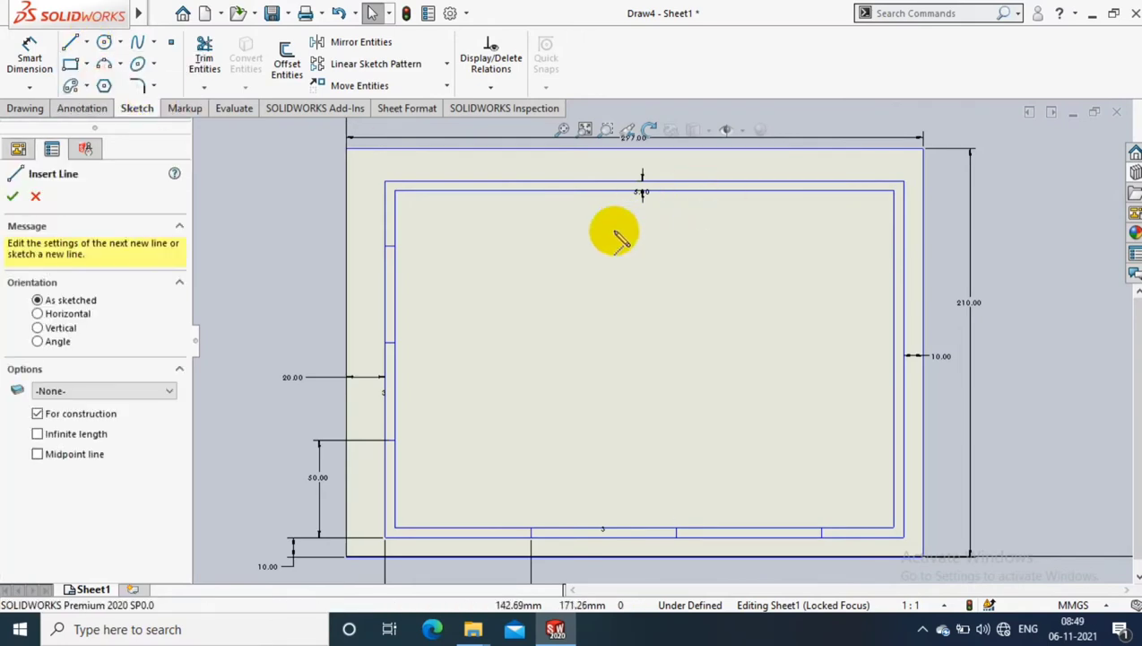
click(11, 196)
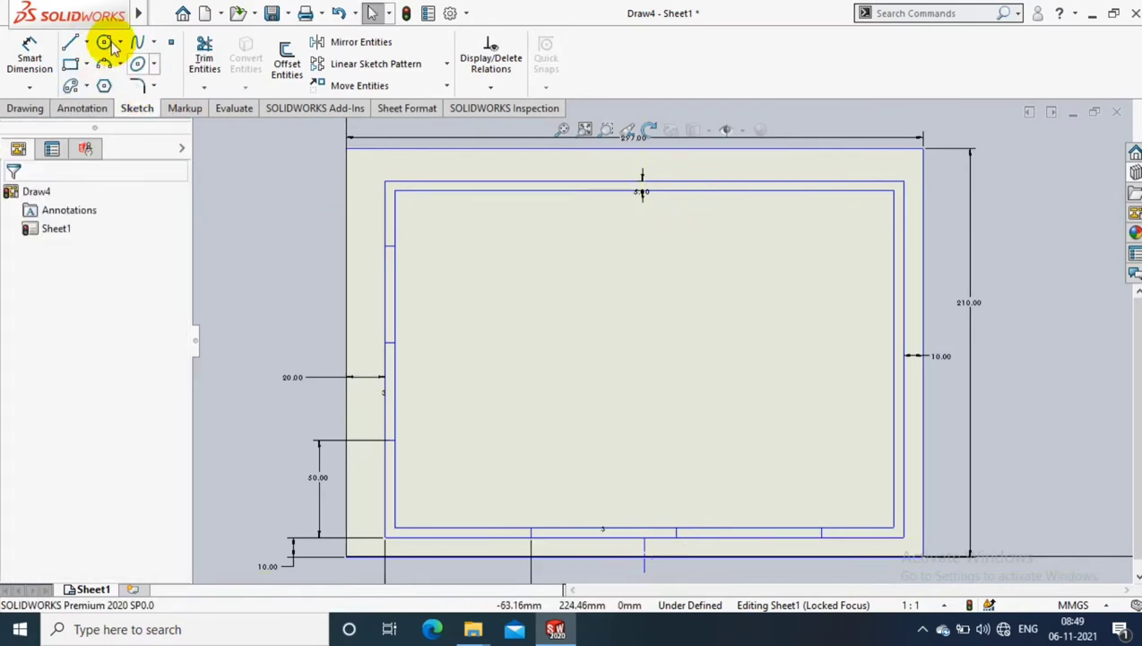
mouse_move(248, 240)
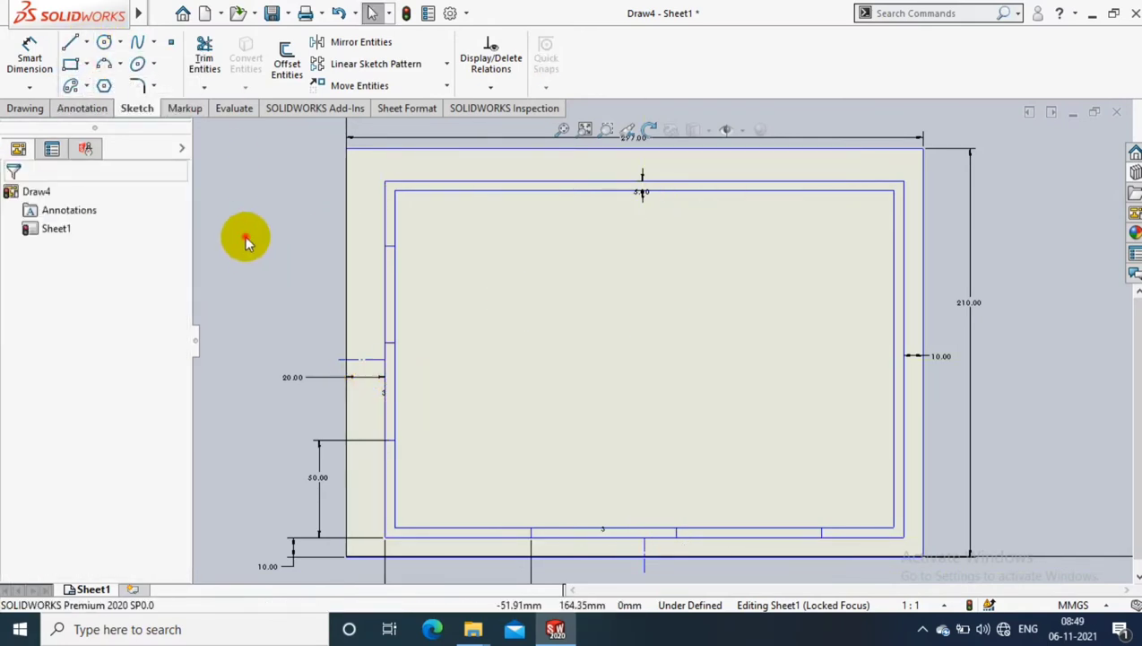
click(362, 42)
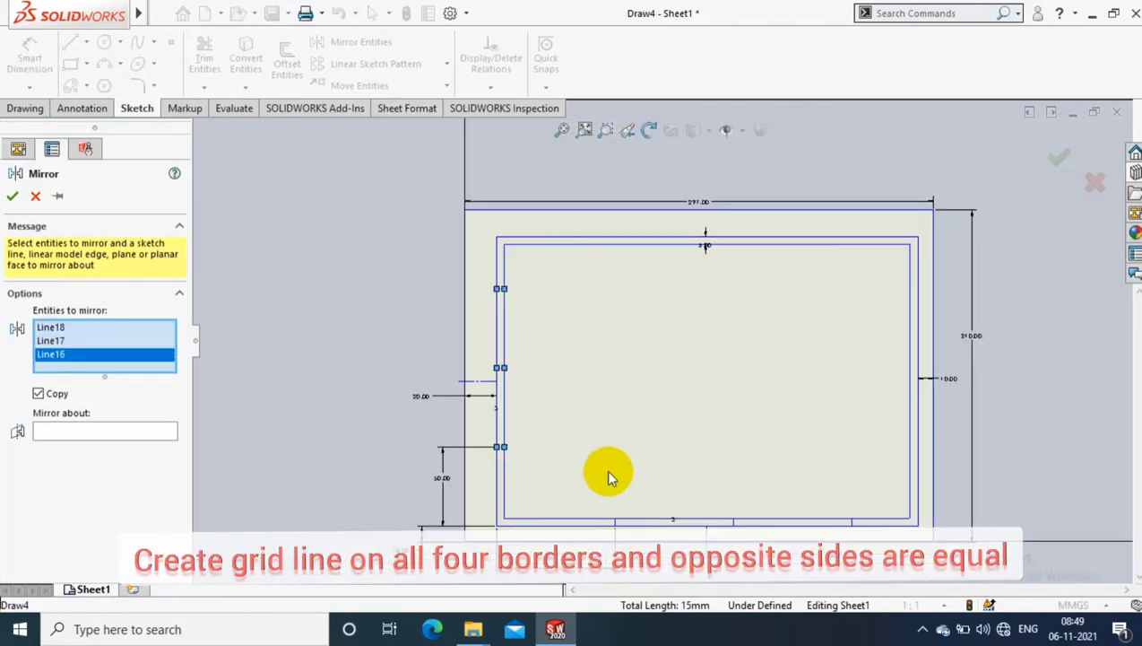
Step: Mirror the grid lines about the centre construction line onto the opposite borders
click(678, 520)
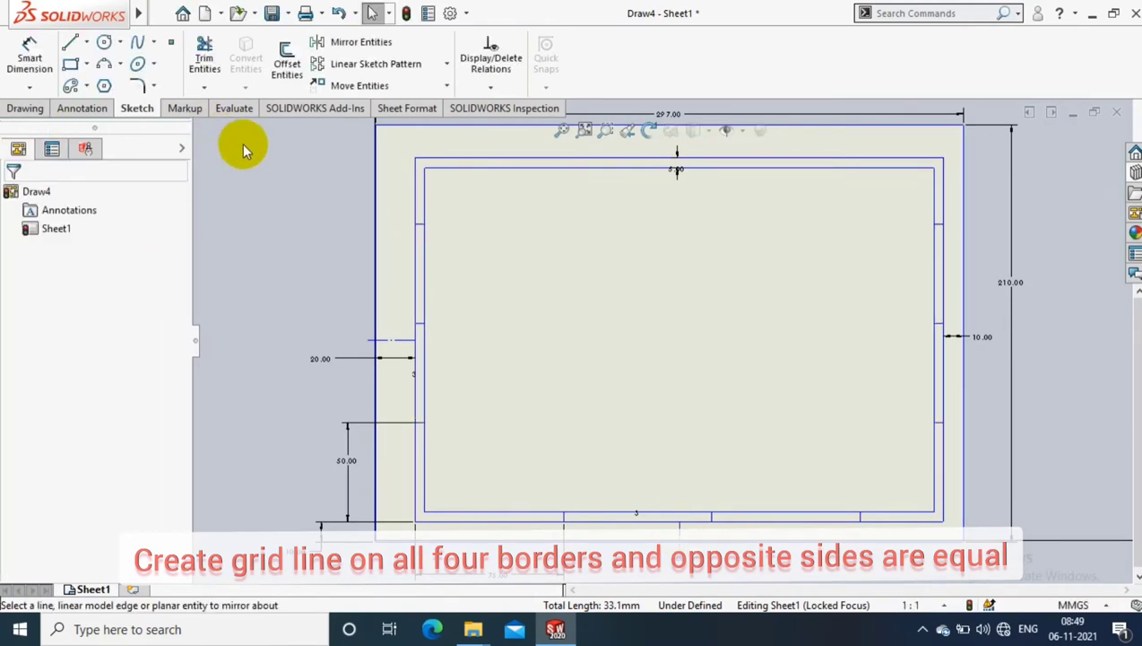
click(362, 41)
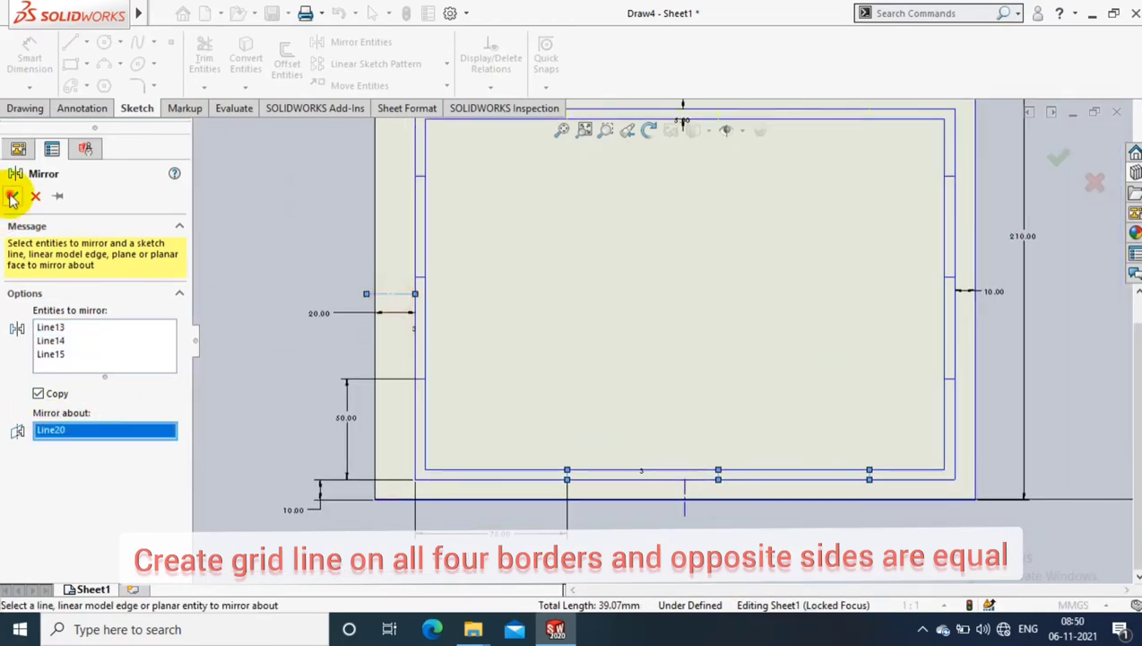
click(12, 196)
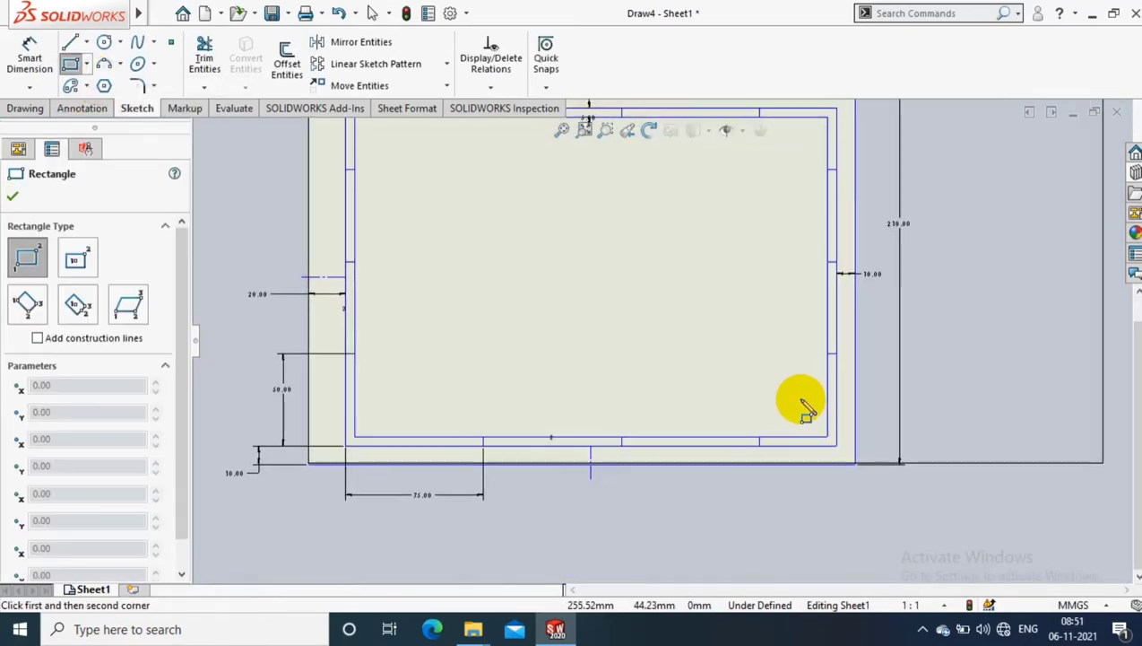
Step: Sketch the 170 × 50 mm title block outline with a projection symbol in its lower-left cell
click(655, 308)
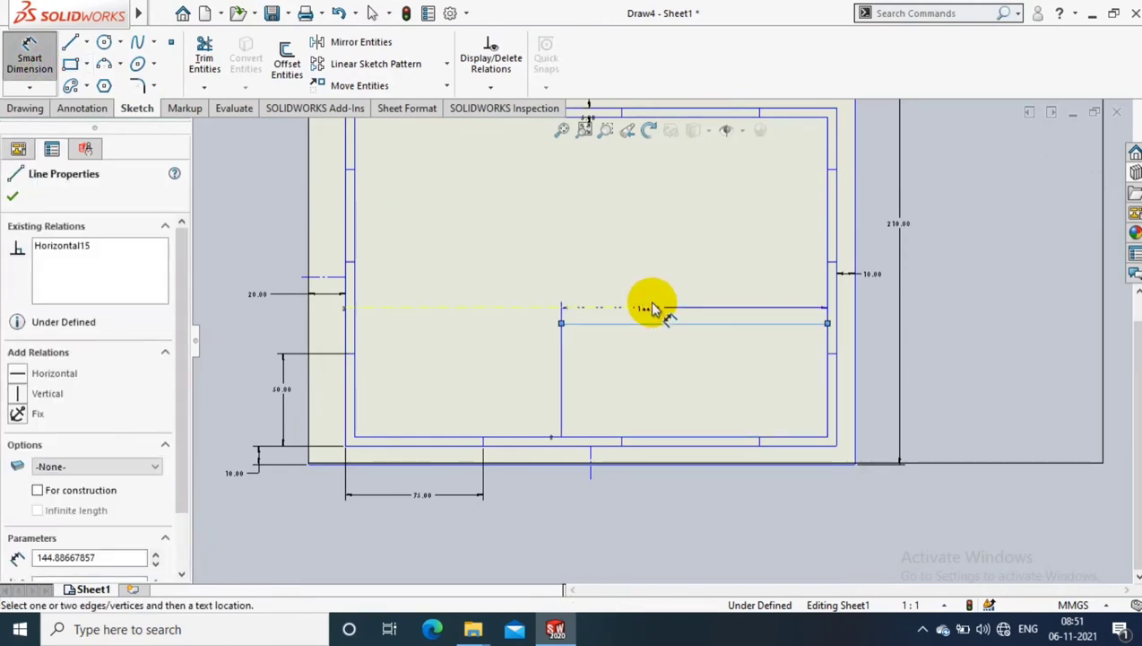
click(800, 386)
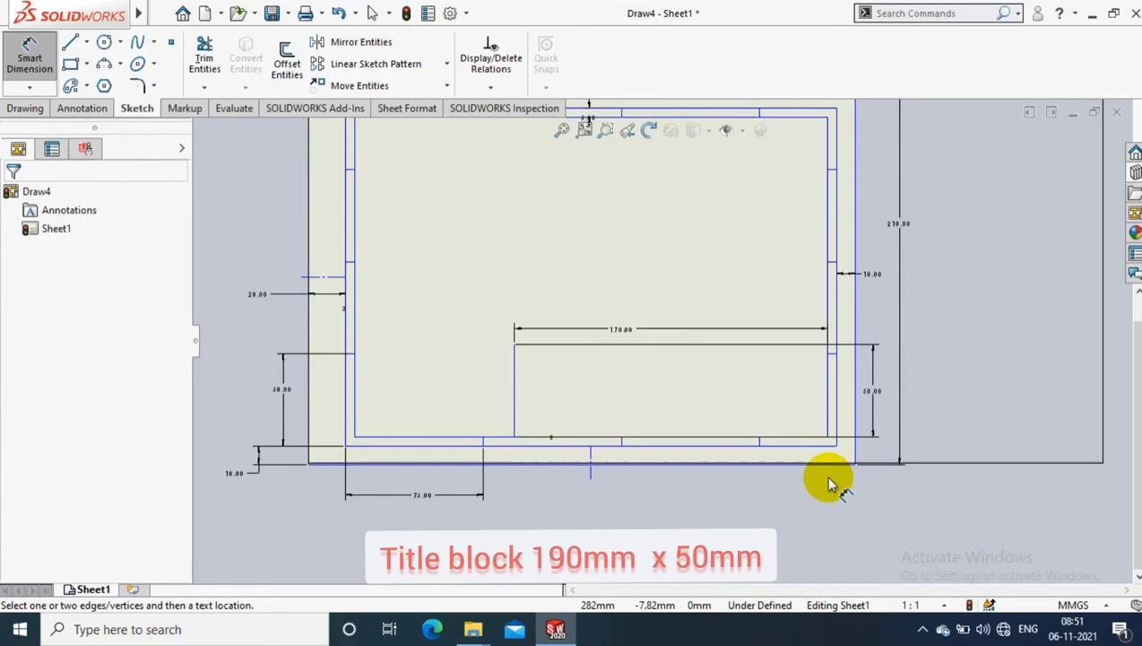
mouse_move(314, 180)
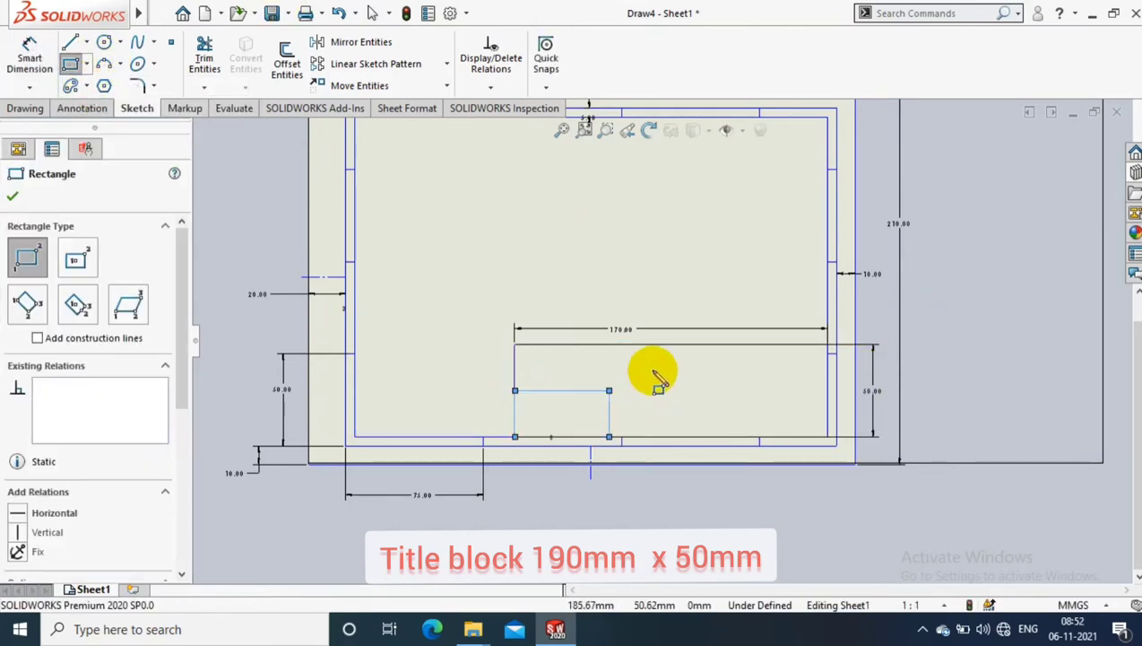
click(104, 43)
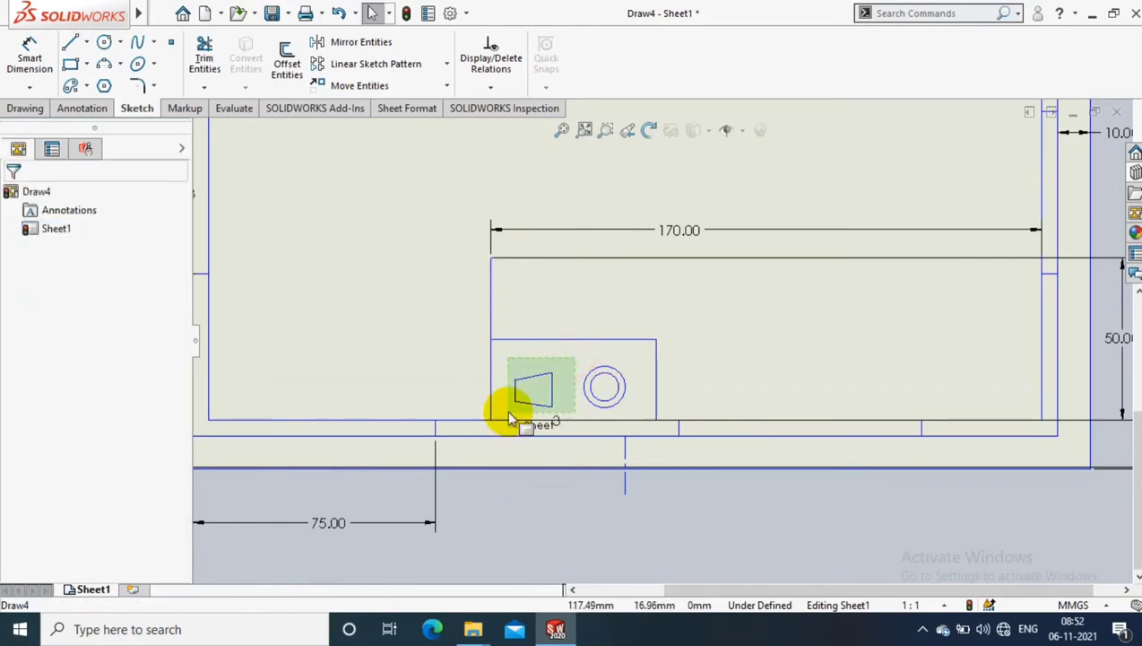
click(359, 86)
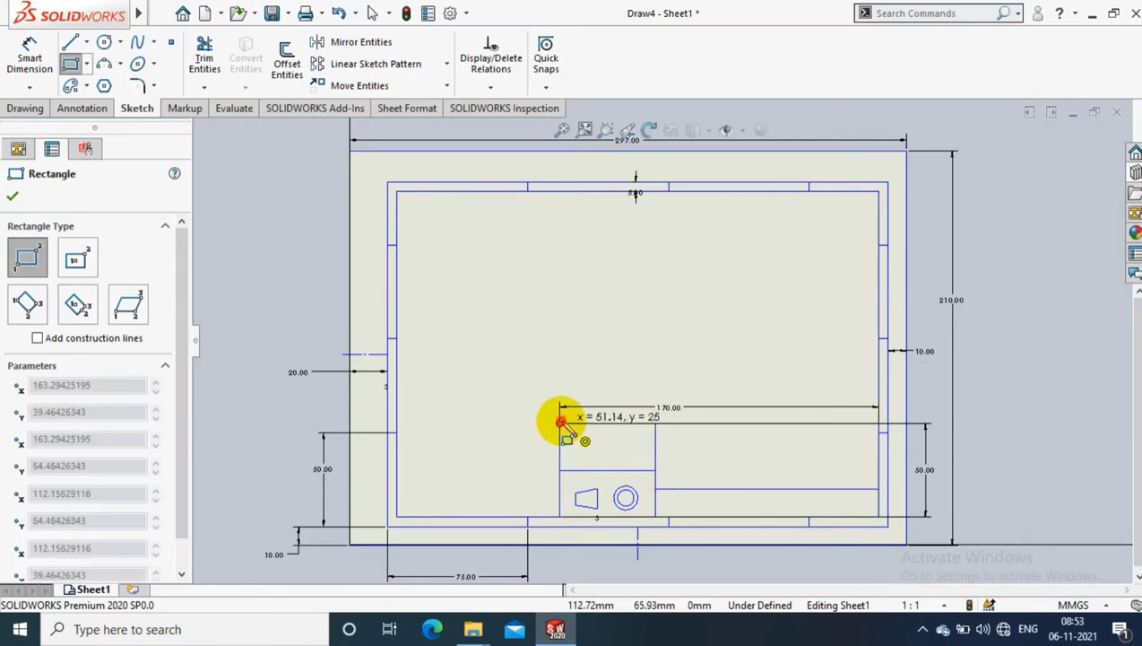
Step: Switch to the straight Line tool to draw the title block dividers
click(118, 43)
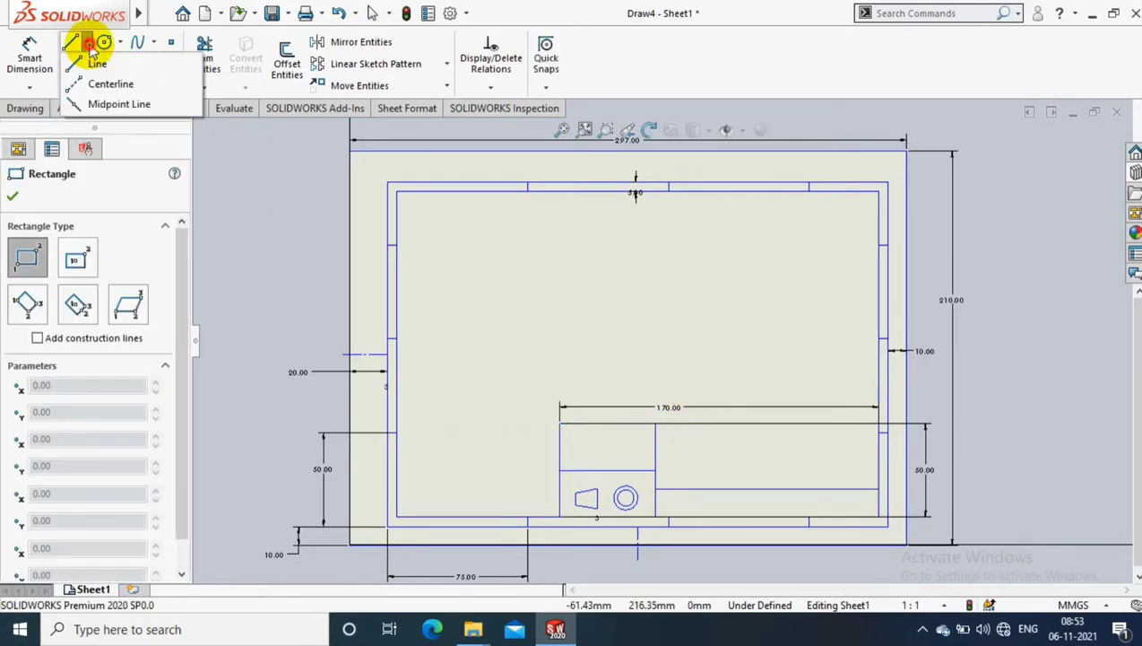
click(97, 63)
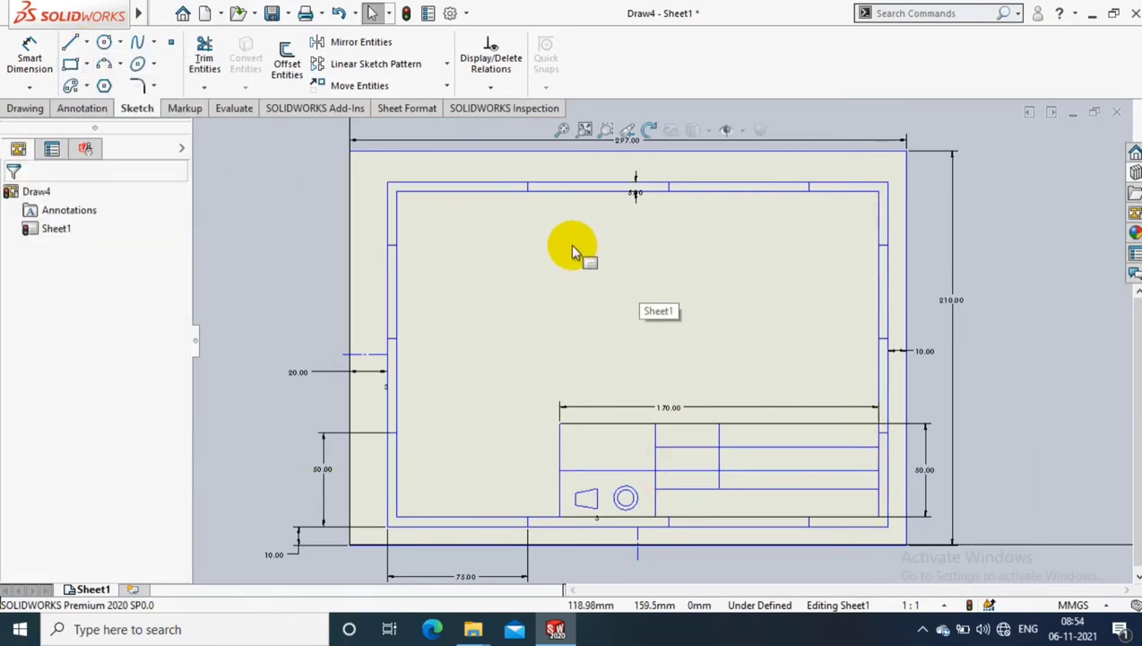
mouse_move(160, 236)
text(3)
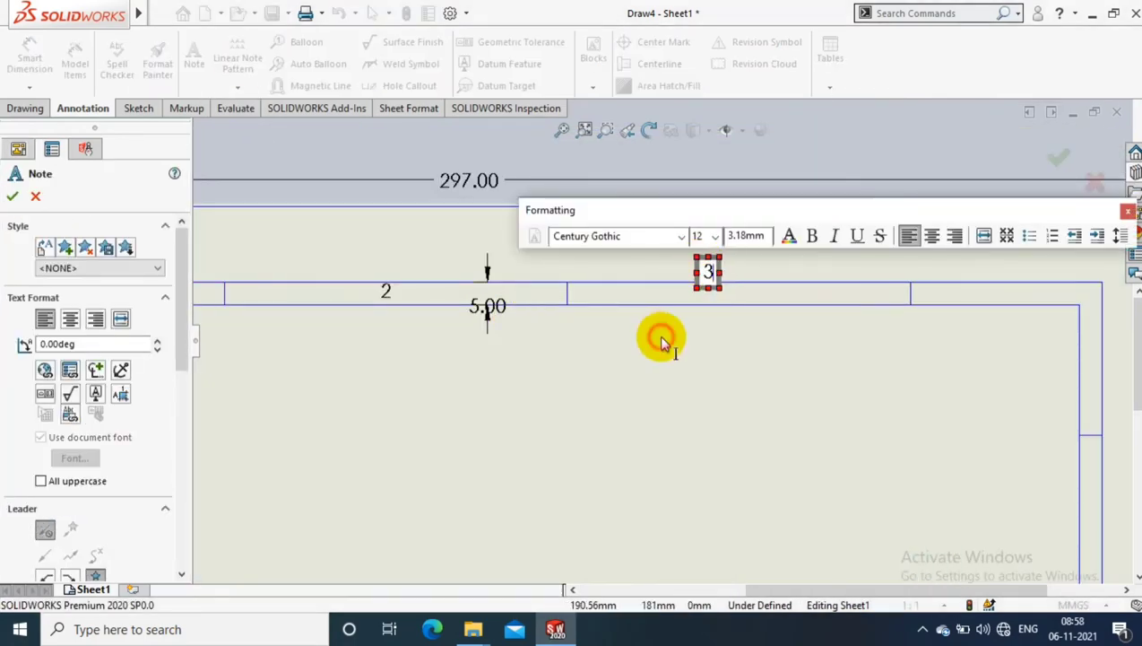
Step: Place zone numbers 3 and 4 along the top border and a zone letter on the left border
click(11, 195)
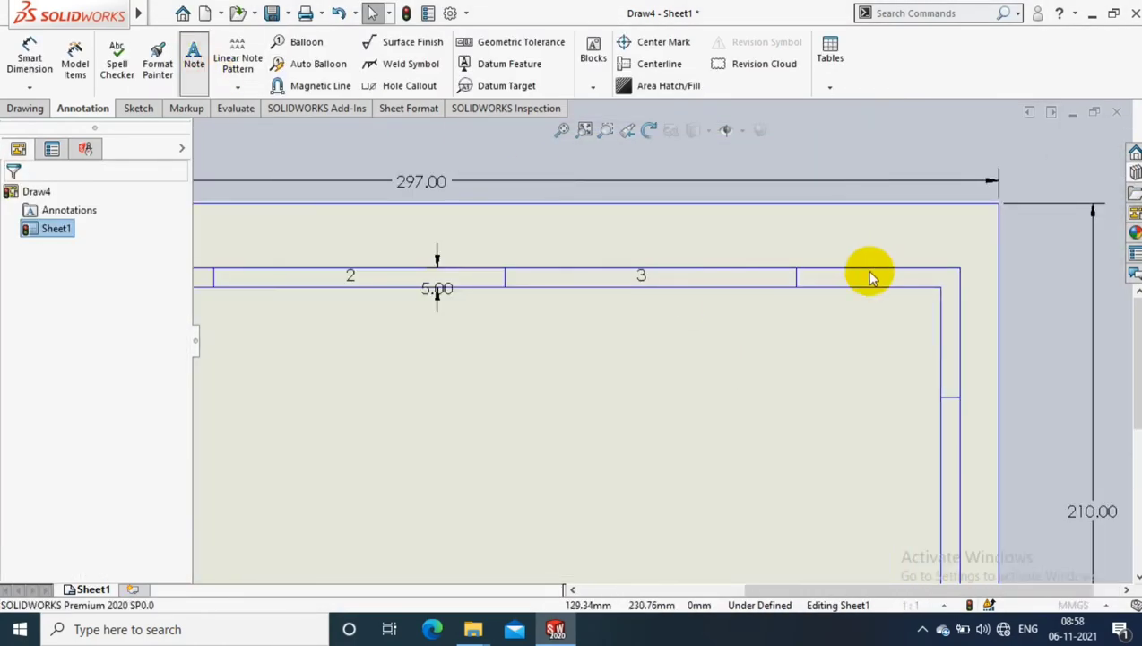
click(194, 54)
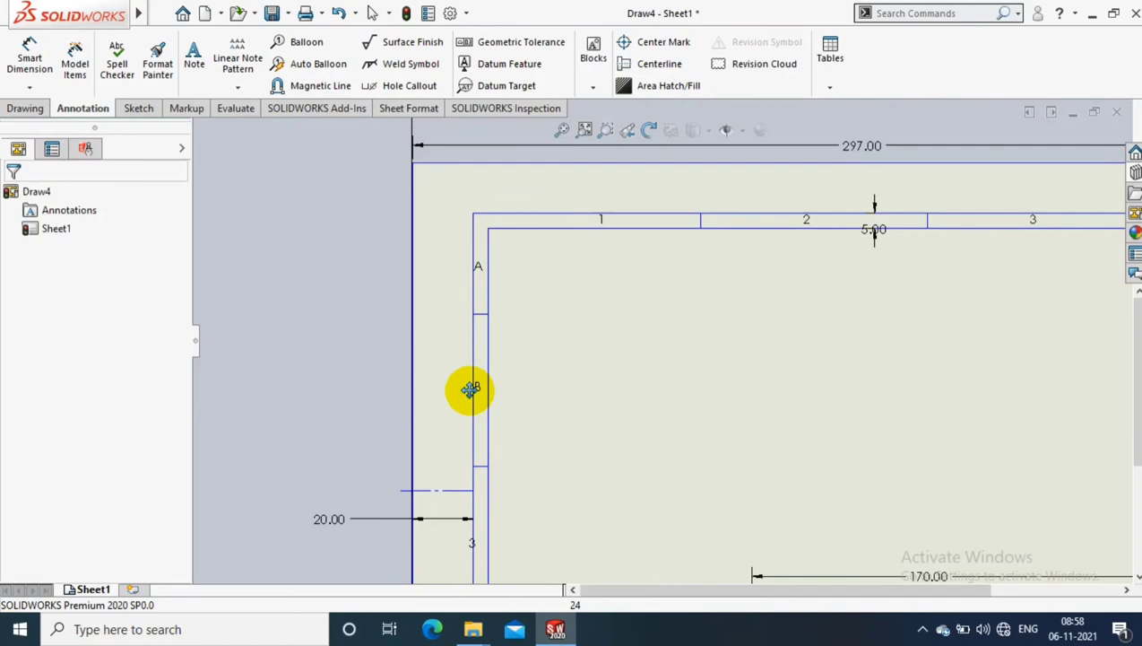
click(193, 57)
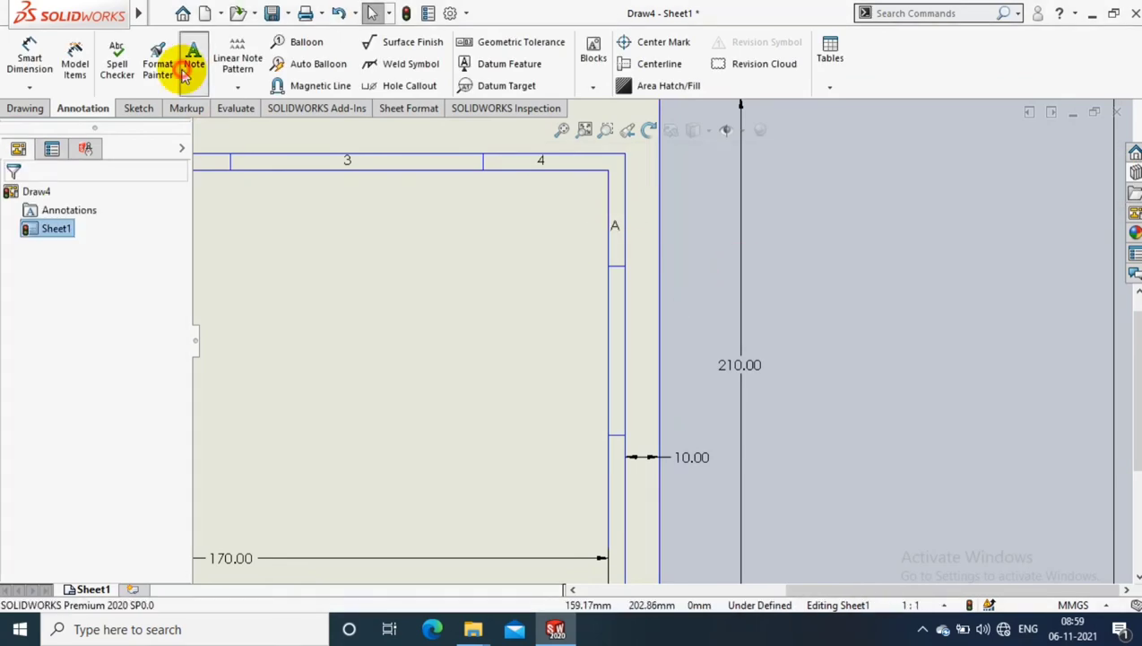
click(194, 57)
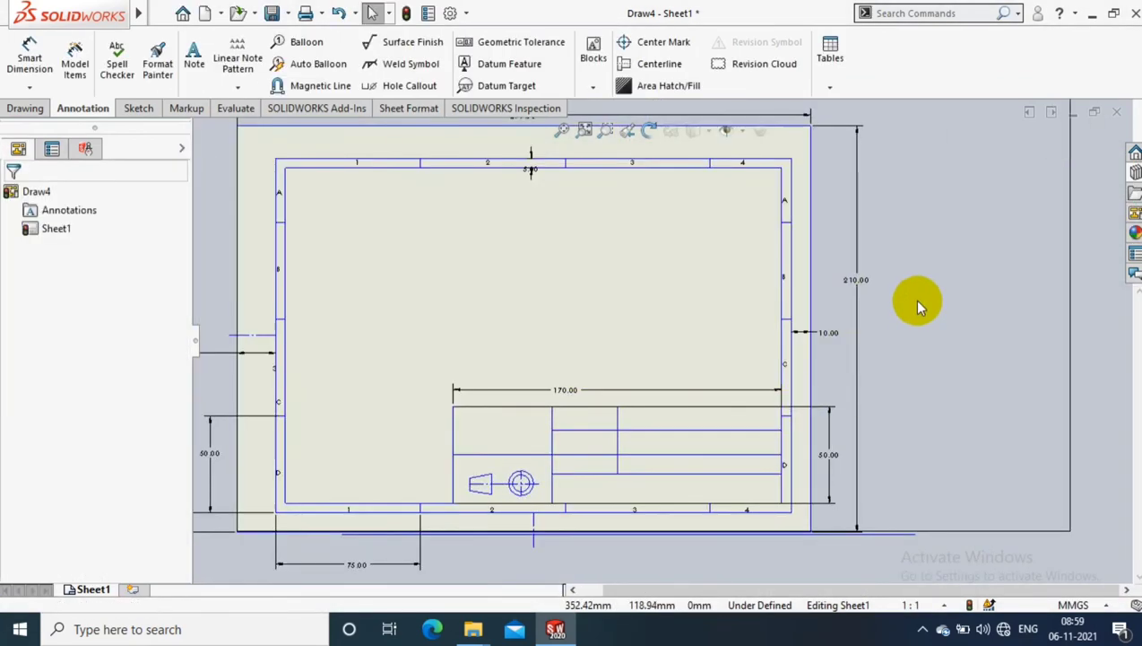
click(193, 54)
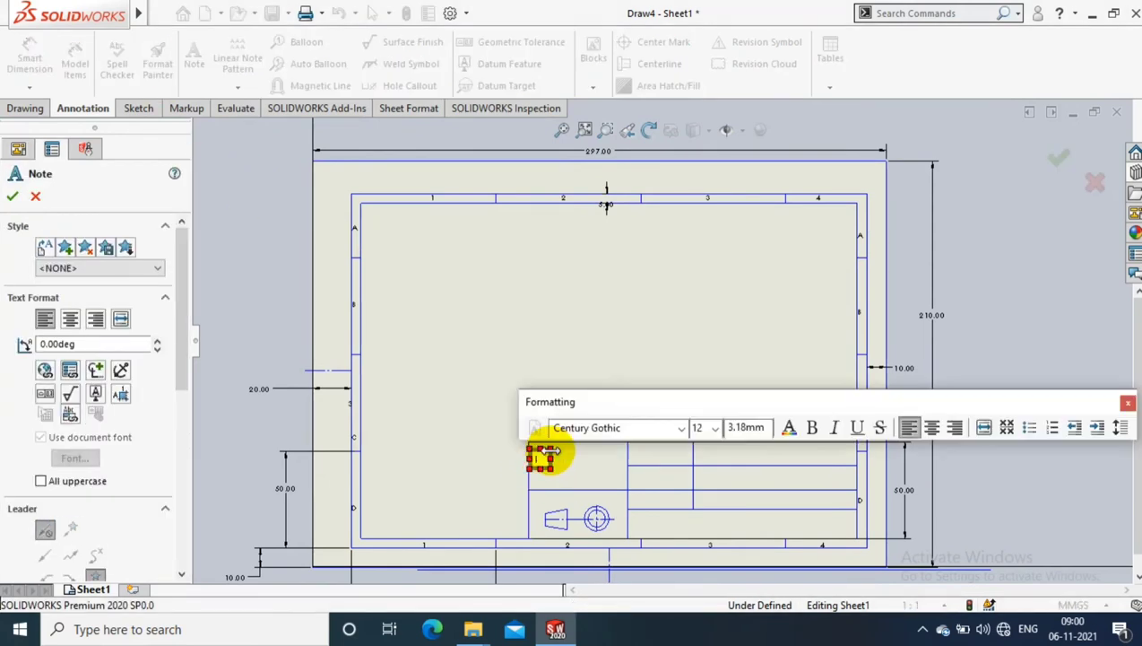
Step: Add the 'Created by' note in its title block cell and move on to the next label
text(Created by)
text(Ma)
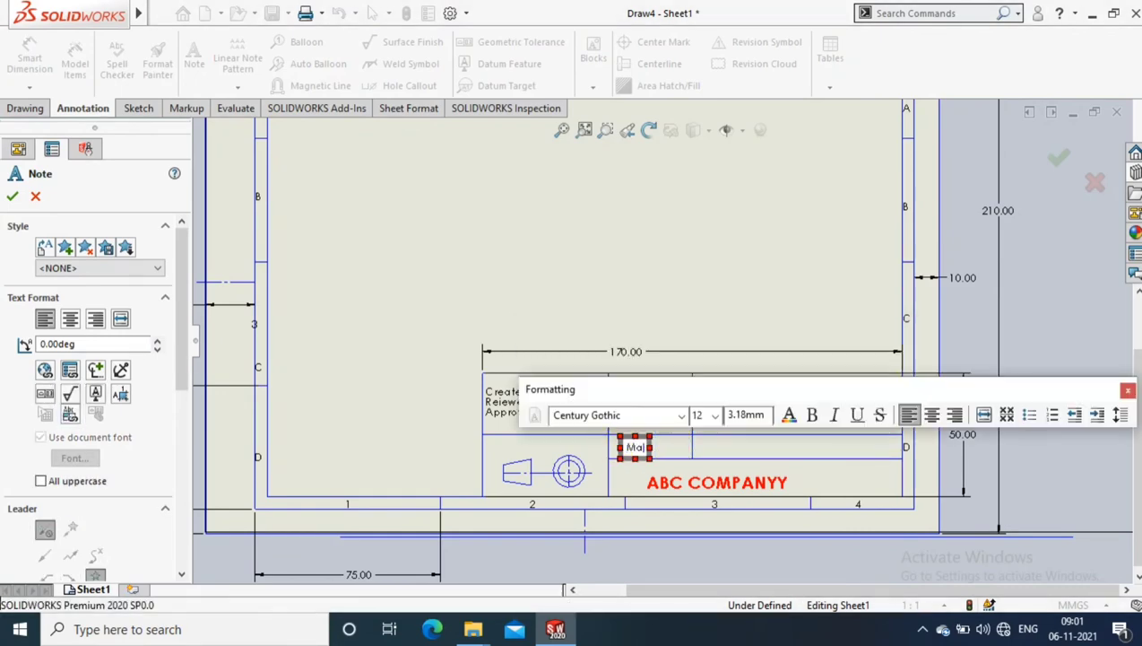
click(11, 195)
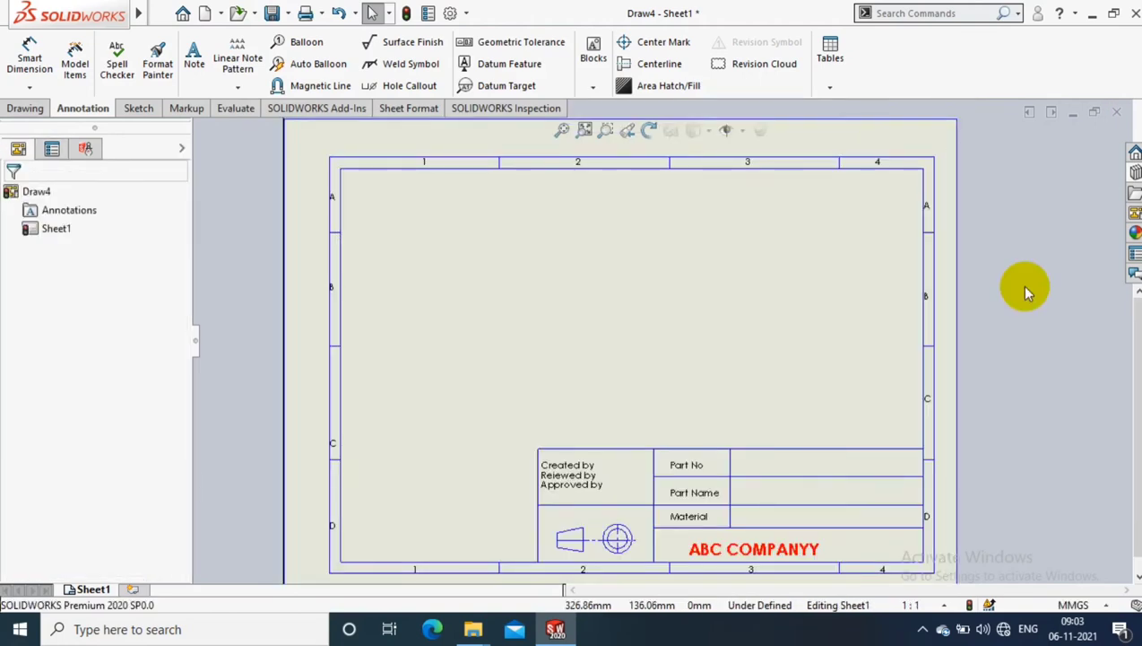
Step: Reach Save Sheet Format through the Edit and File menus
click(189, 13)
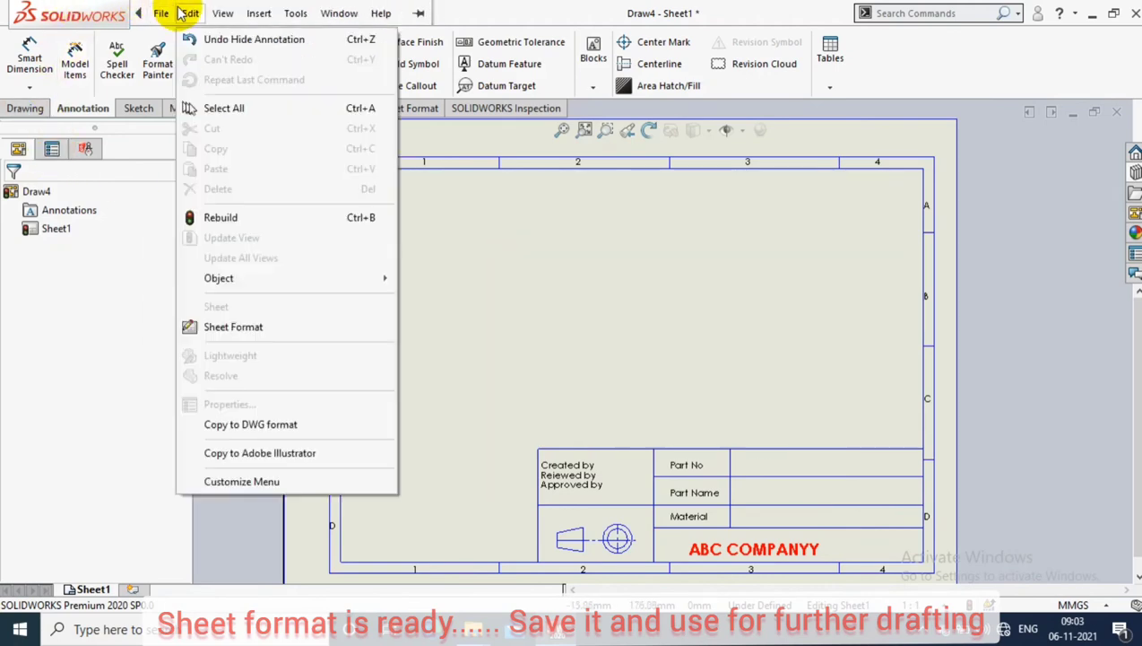
click(161, 12)
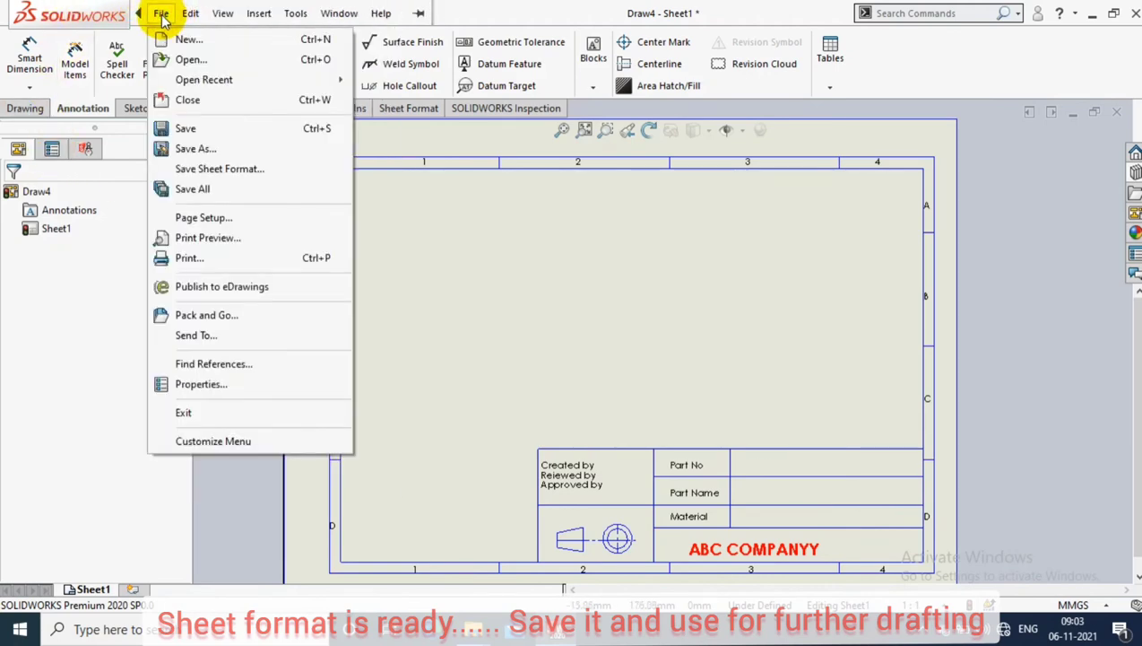
mouse_move(219, 169)
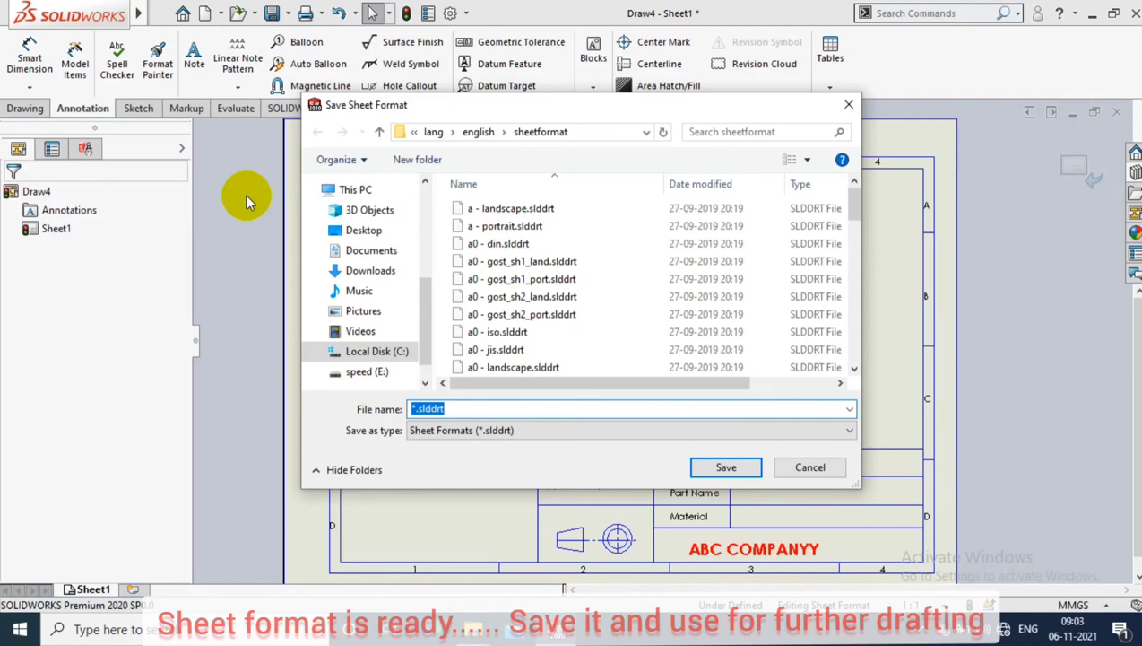
Step: Save the sheet format to the Desktop as ABC Company.slddrt, correcting the name from 'ABC Co'
click(362, 229)
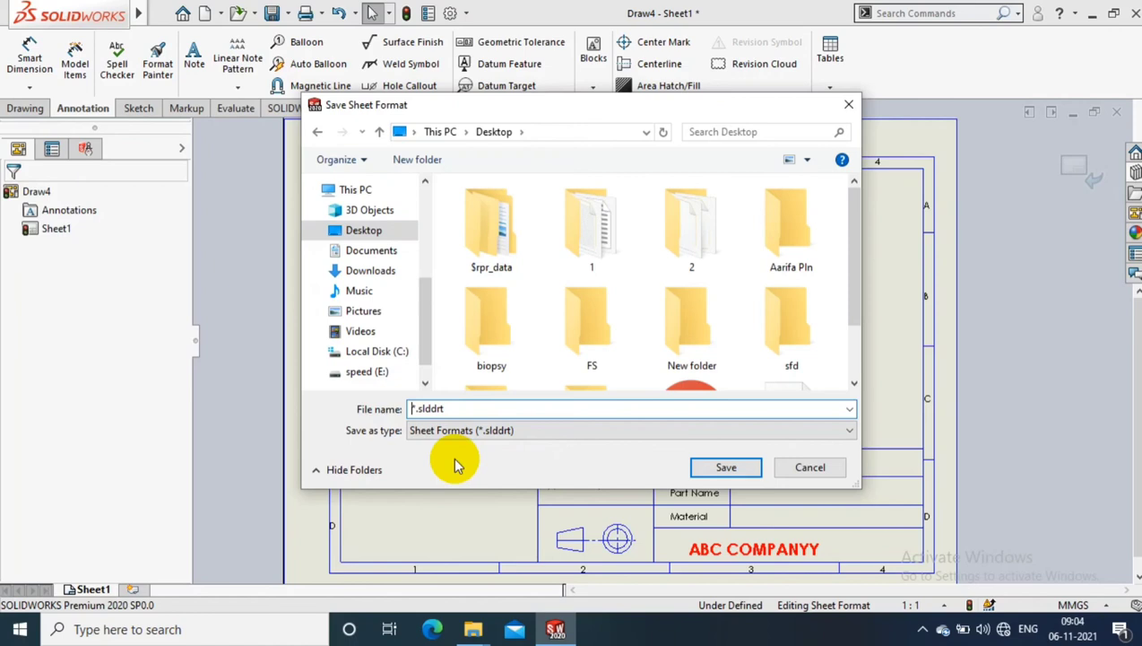
text(ABC Company)
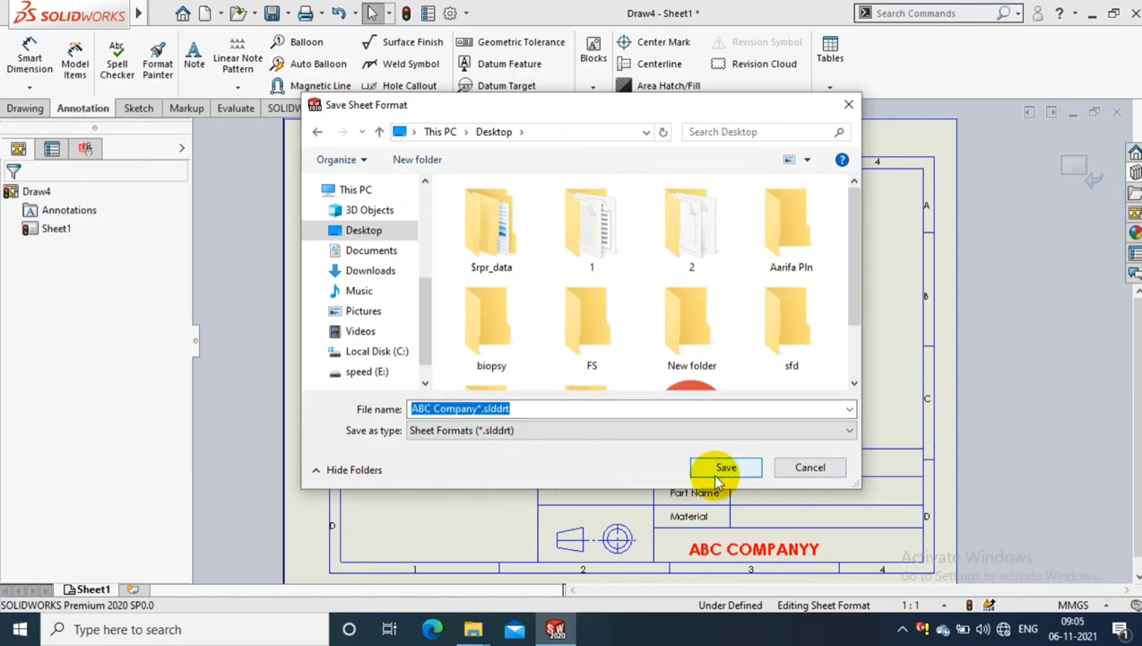
click(726, 466)
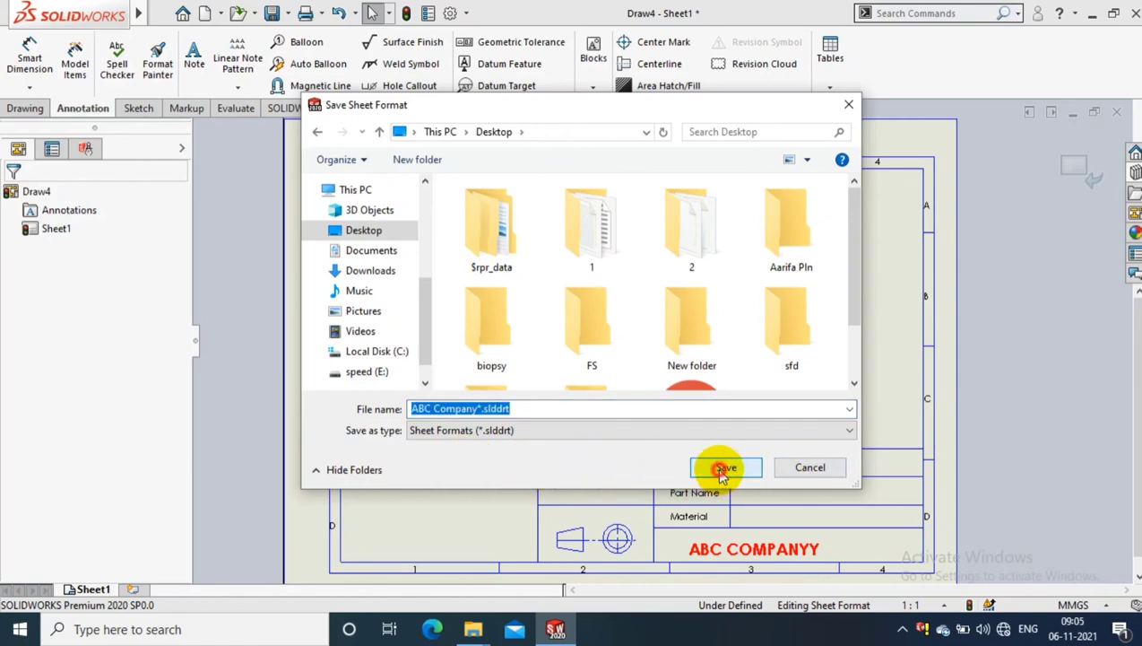
mouse_move(577, 428)
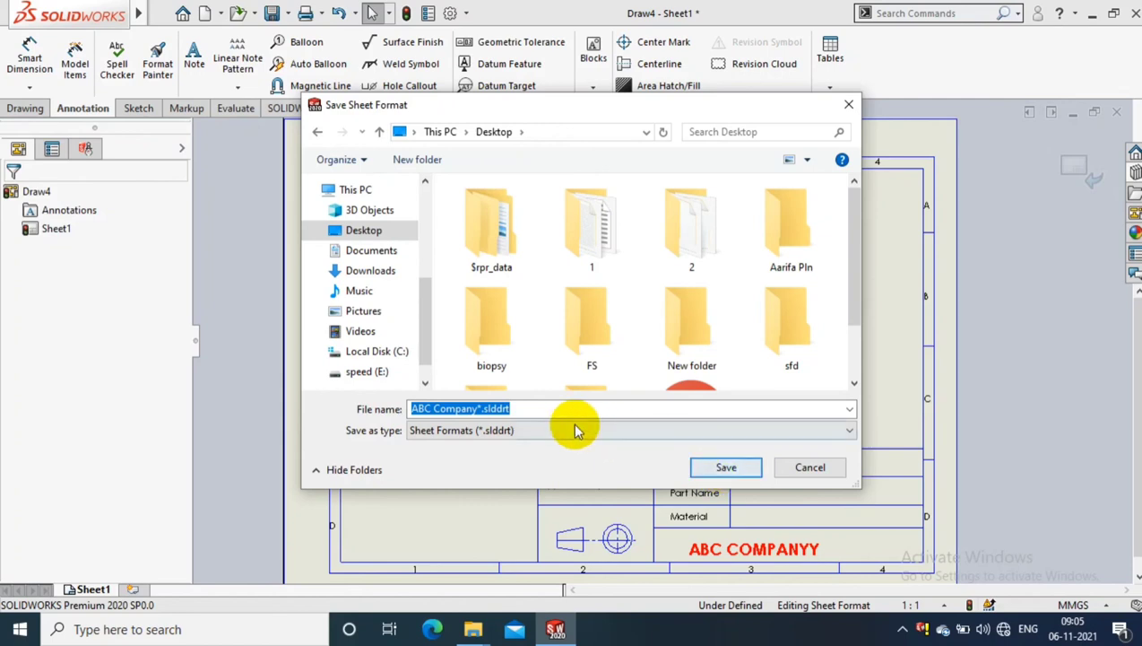
click(481, 409)
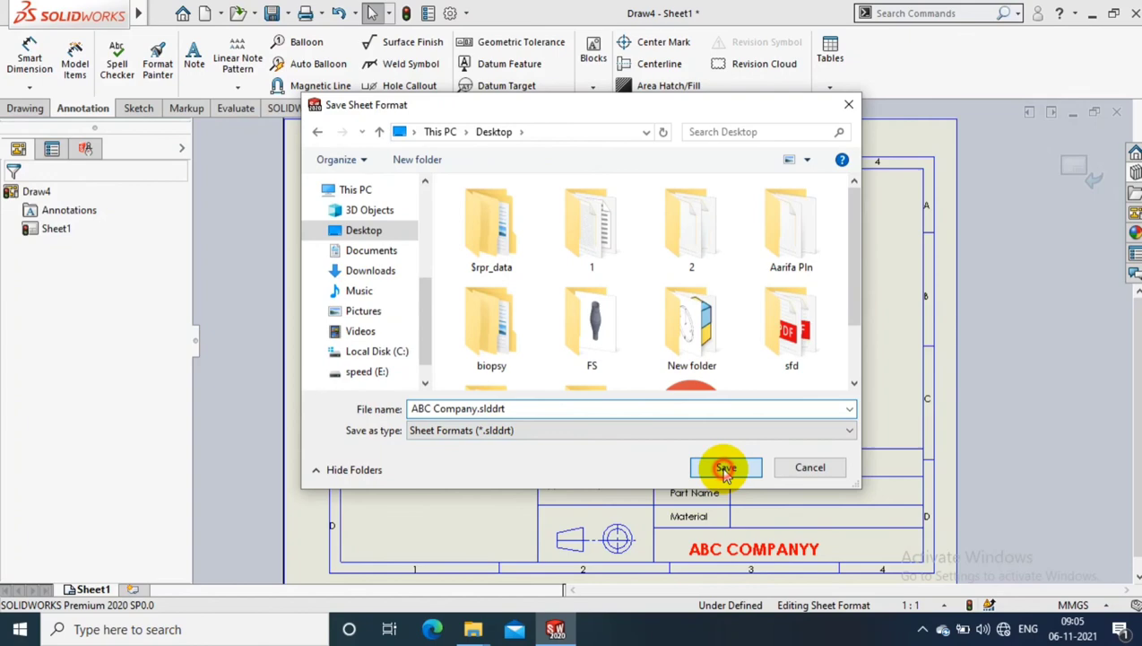
click(725, 466)
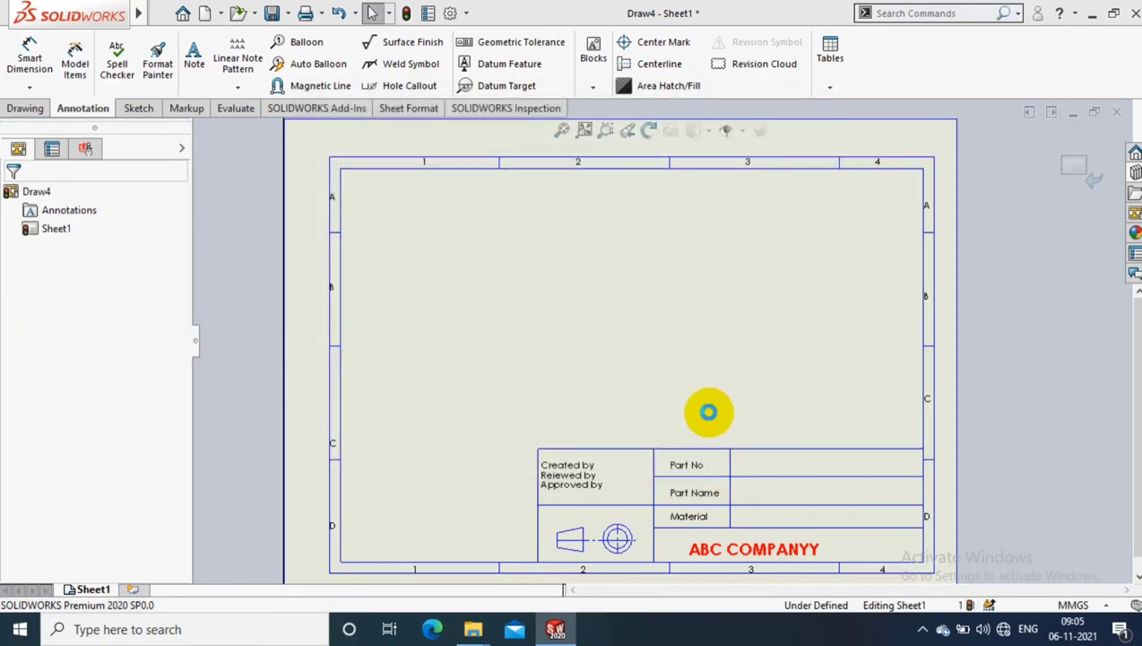
Step: Create a new drawing and browse for a standard sheet format file
click(206, 13)
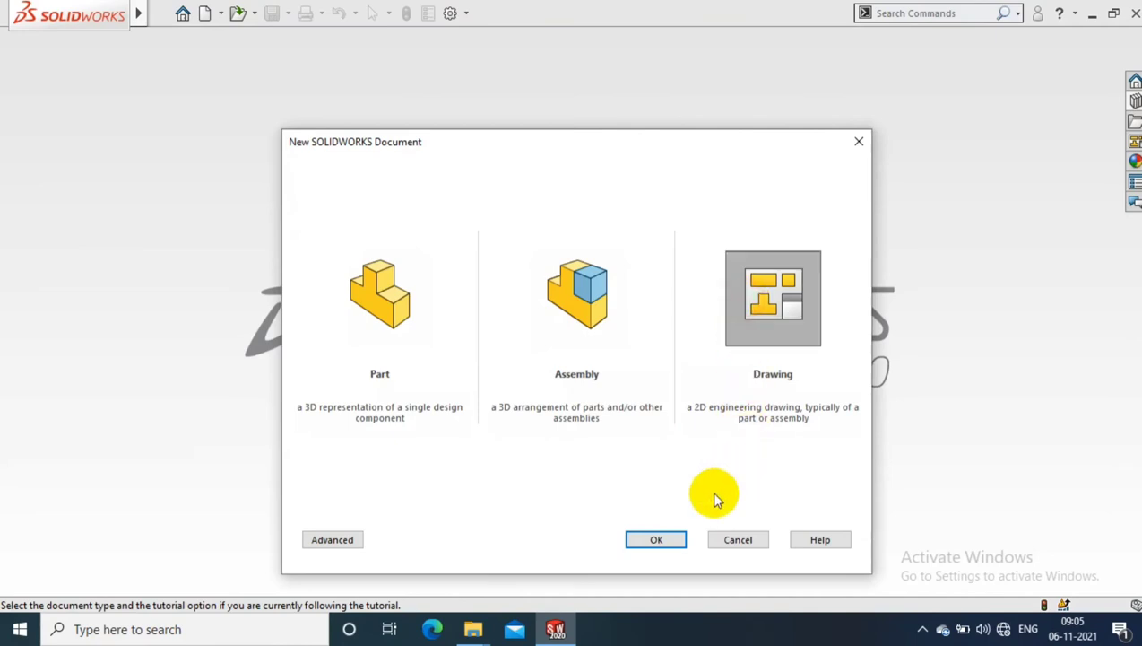
click(656, 538)
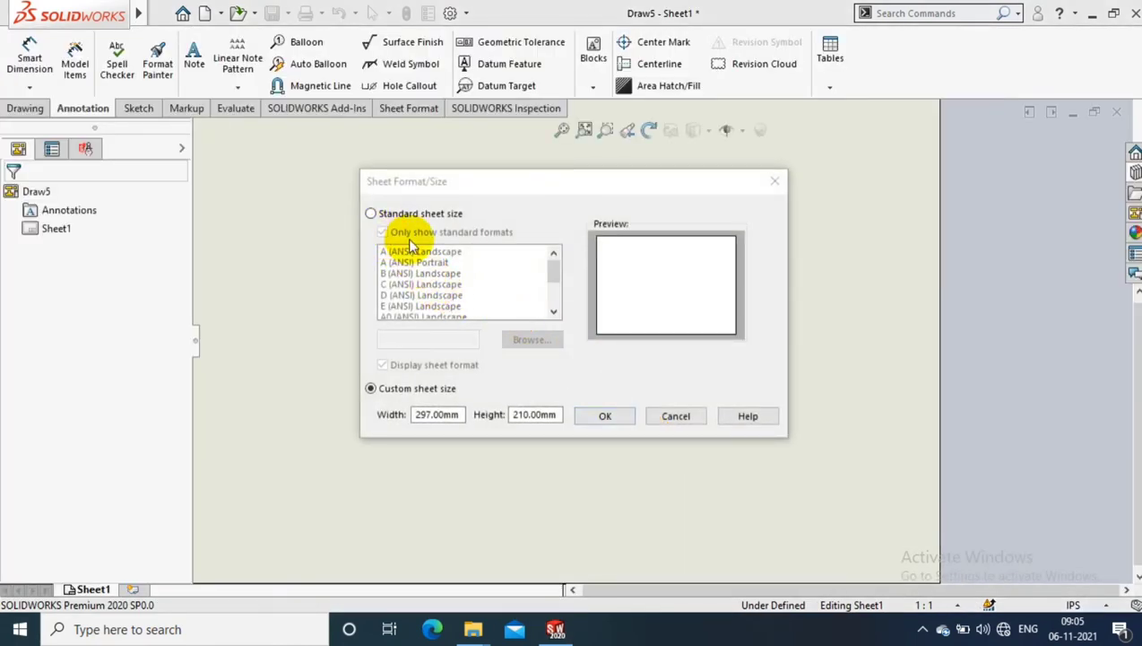
click(370, 212)
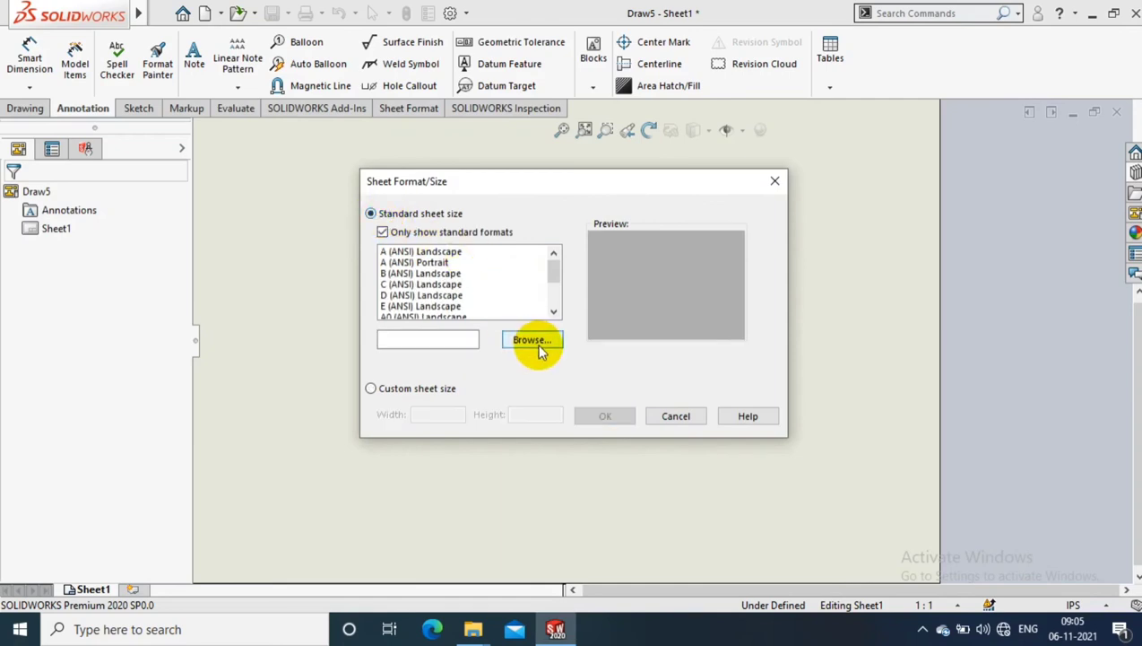
click(531, 339)
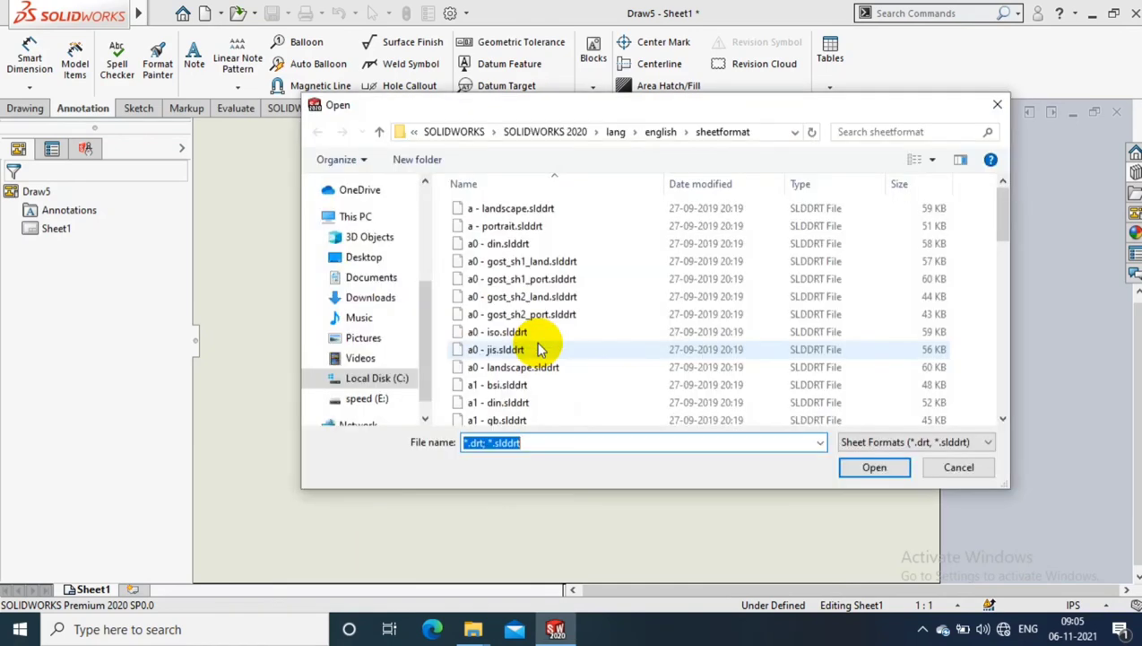
Step: Load ABC Company.slddrt from the Desktop as the new drawing's sheet format
click(362, 257)
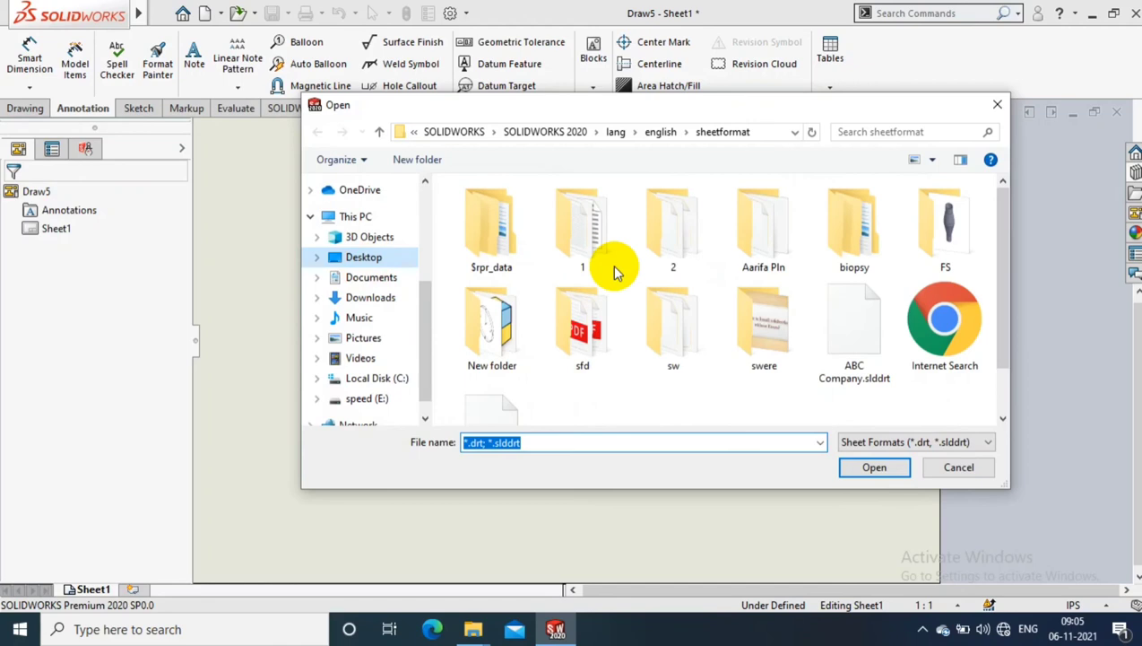
click(362, 258)
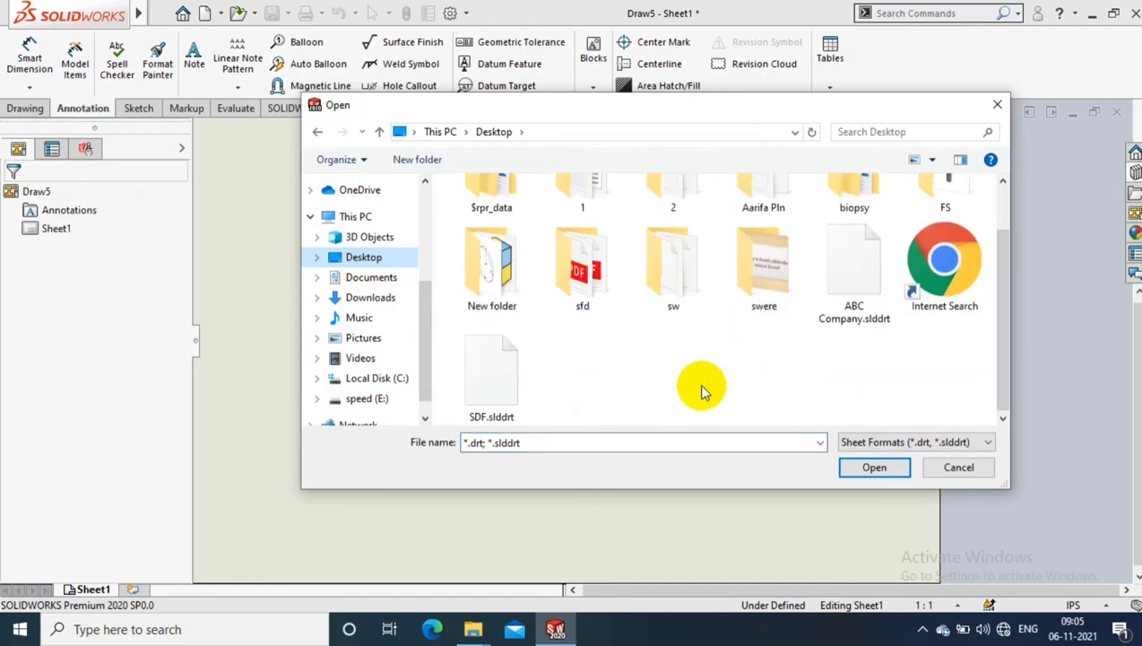
click(853, 269)
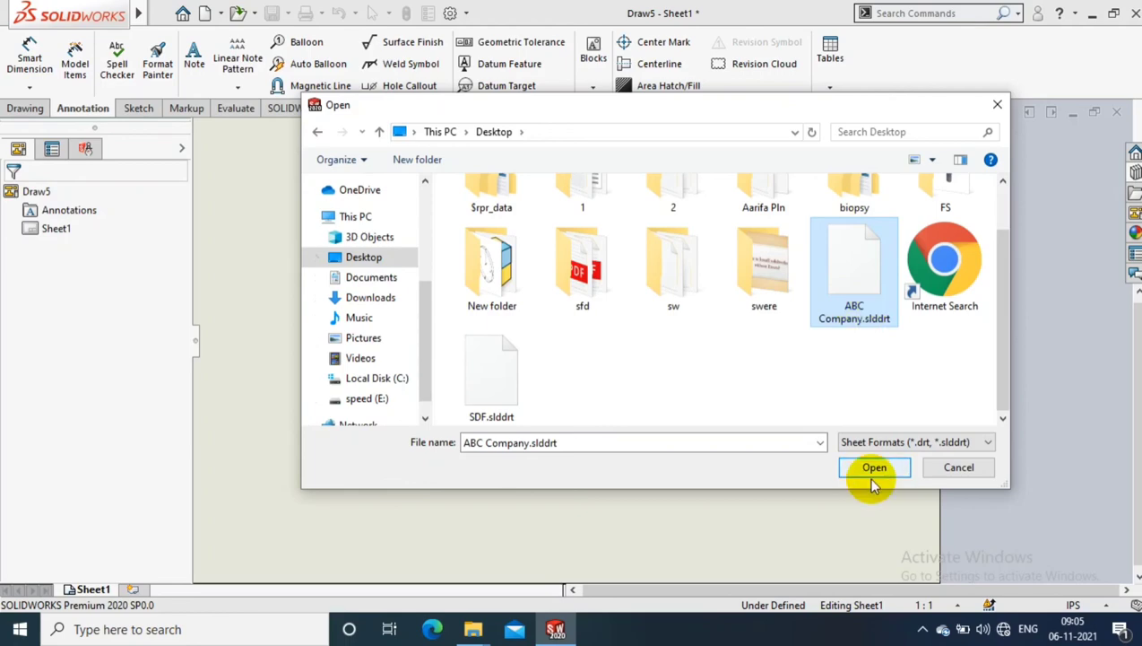
click(875, 466)
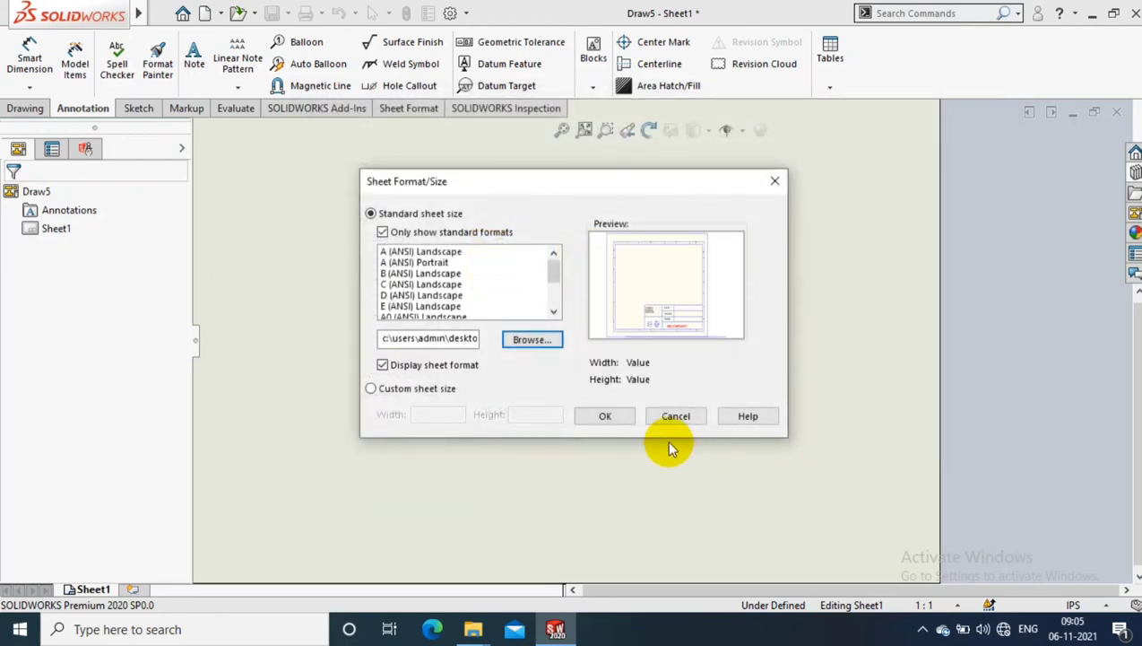